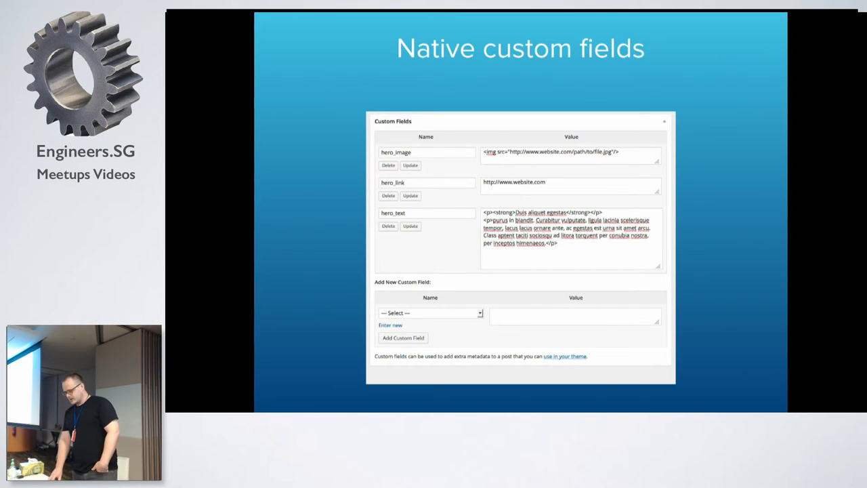
Advance from the native custom fields slide to the Required ACF Fields slide.
{"action": "key", "text": "Right"}
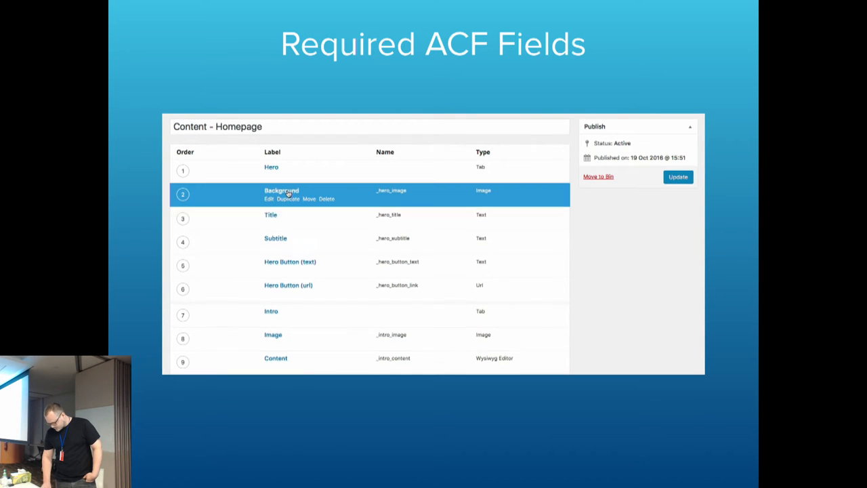
Step through the Hero design and Demo slides and return to the Required ACF Fields slide.
{"action": "left_click", "coordinate": [268, 198]}
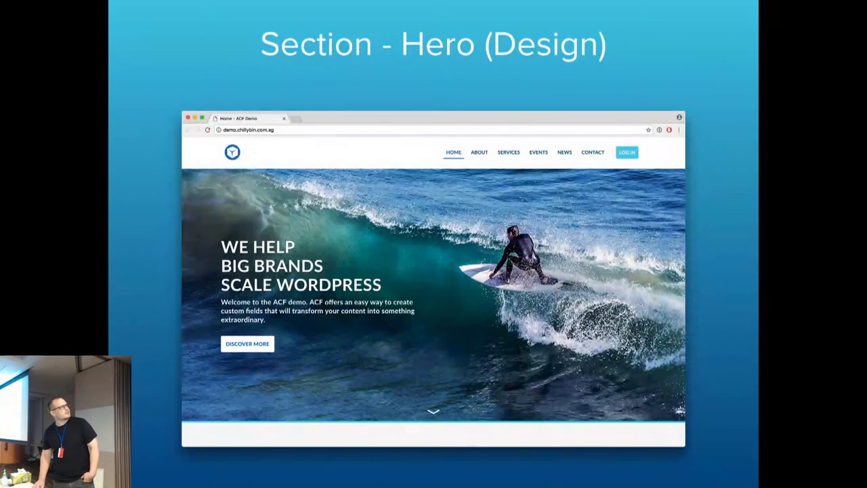
{"action": "key", "text": "right"}
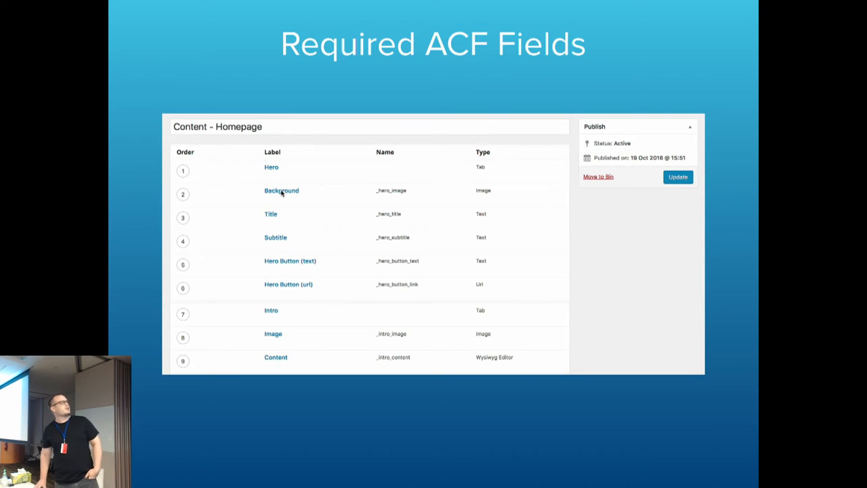
{"action": "key", "text": "Right"}
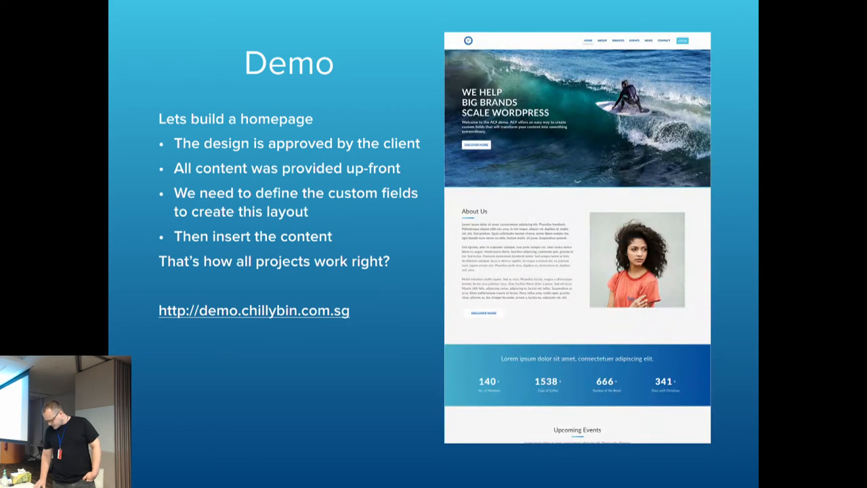
{"action": "key", "text": "Right"}
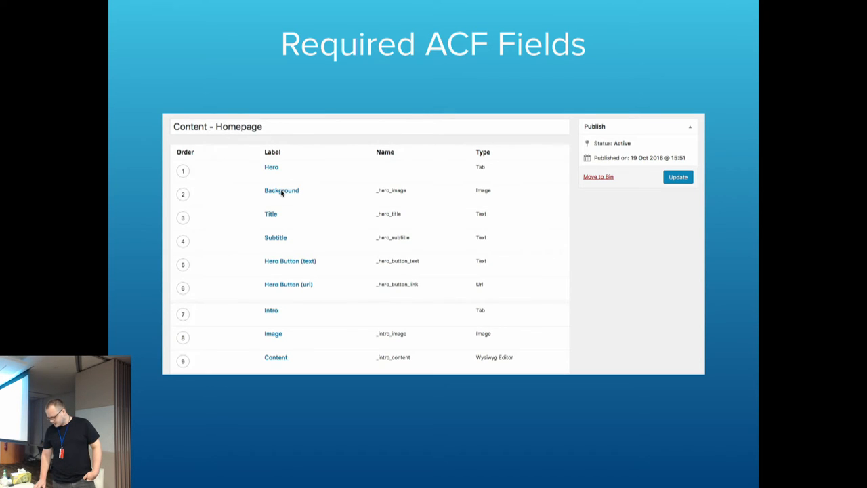
{"action": "mouse_move", "coordinate": [281, 190]}
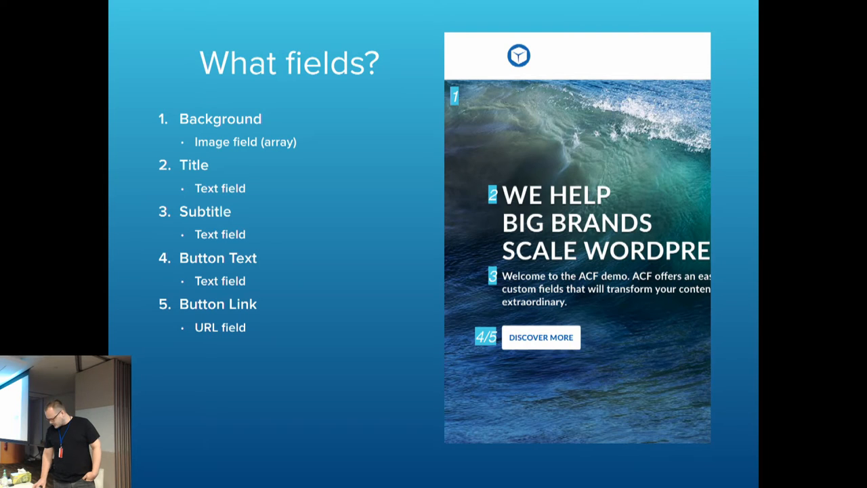
Advance to the Section - Metrics (Design) slide with its four statistic counters.
{"action": "key", "text": "Right"}
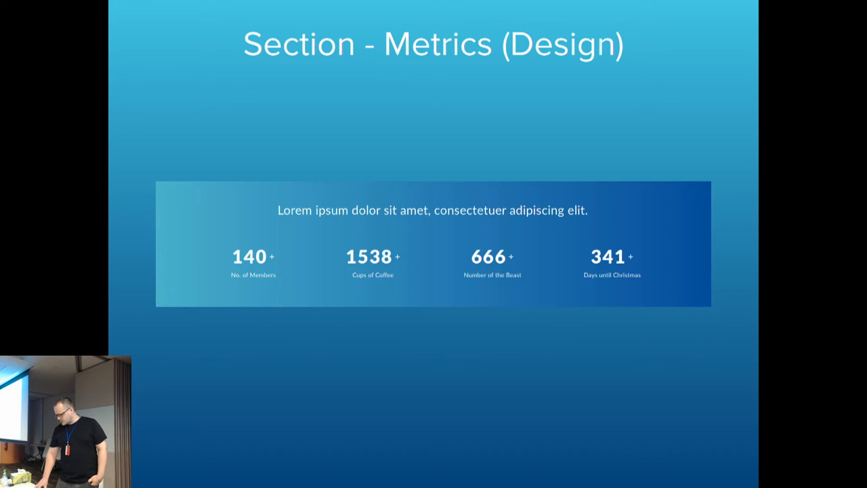
Move to the Section - Metrics (ACF) slide, briefly jumping to Events design and back.
{"action": "key", "text": "Right"}
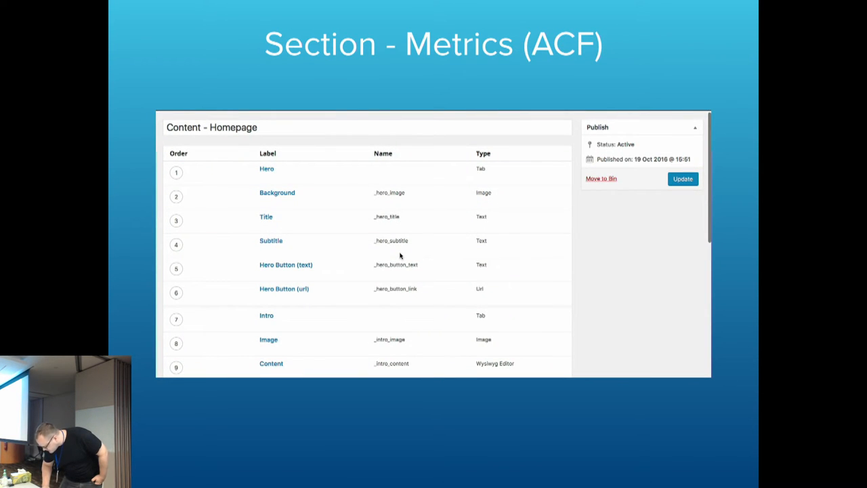
{"action": "scroll", "scroll_direction": "down", "scroll_amount": 3}
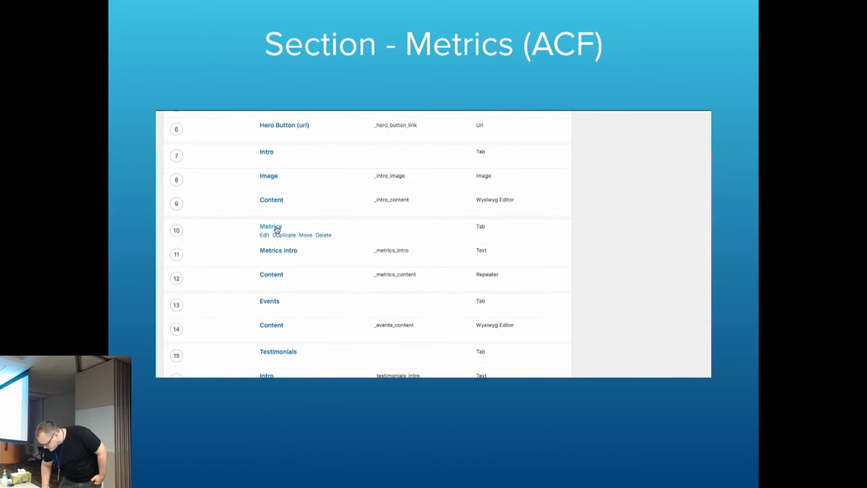
{"action": "left_click", "coordinate": [263, 234]}
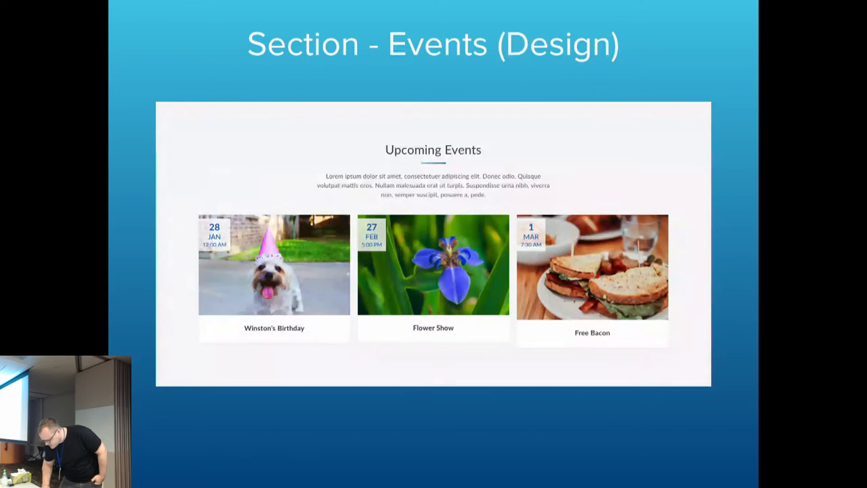
{"action": "key", "text": "Right"}
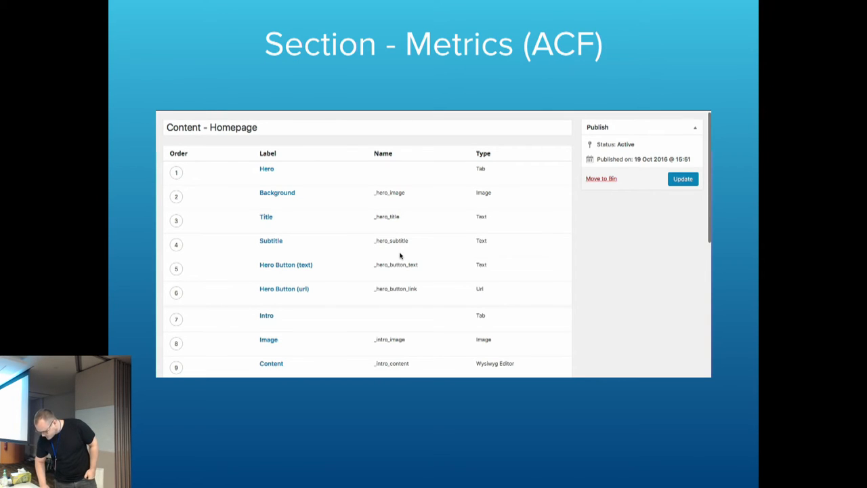
Scroll the homepage field group list and expand the Metrics tab field's settings.
{"action": "scroll", "scroll_direction": "down", "scroll_amount": 3}
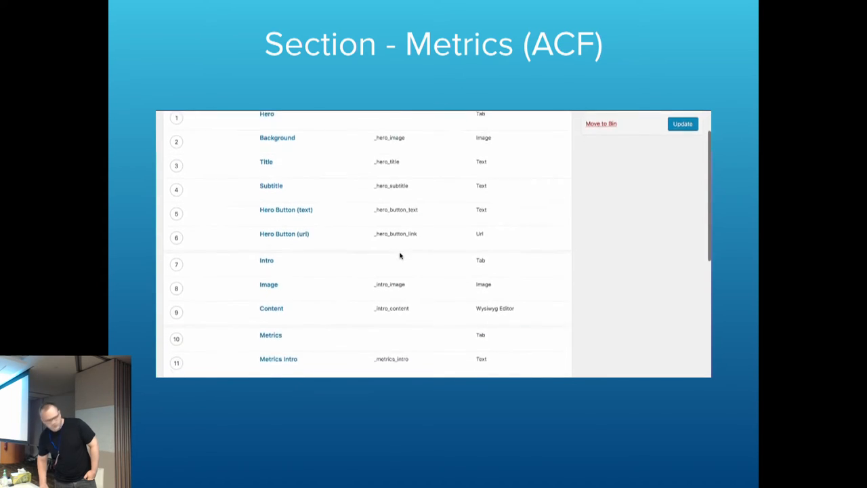
{"action": "scroll", "scroll_direction": "down", "scroll_amount": 3}
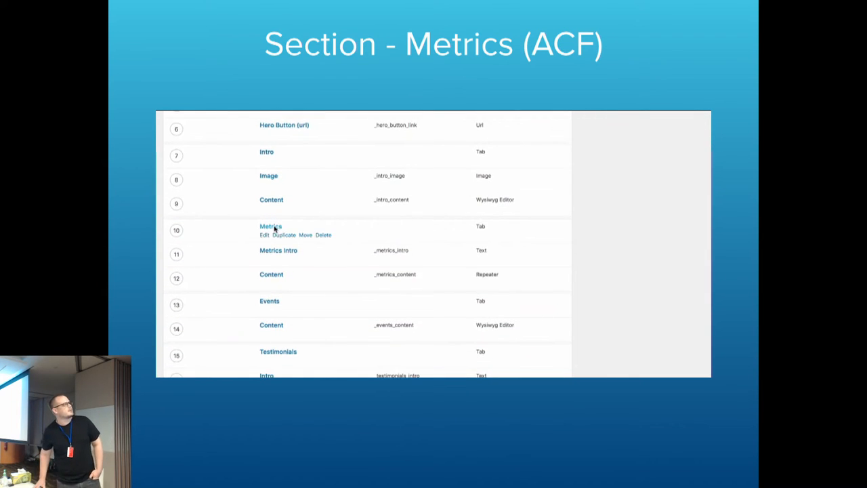
{"action": "left_click", "coordinate": [264, 235]}
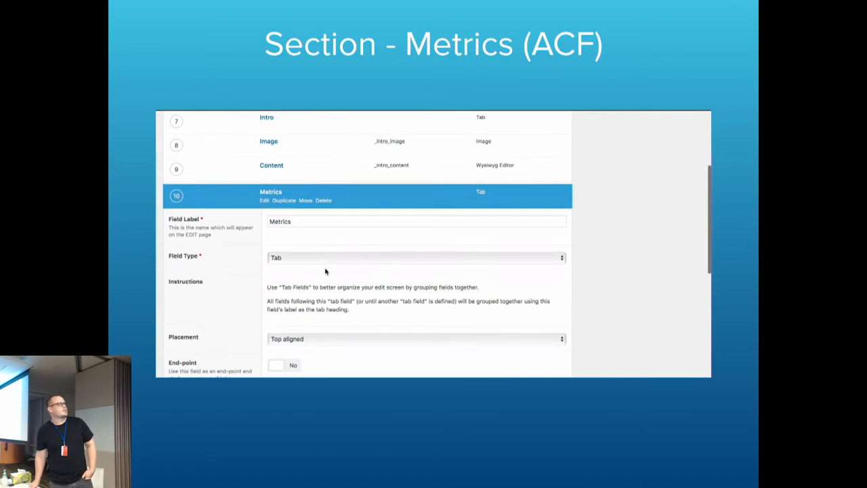
Inspect the Metrics Intro field's settings, keeping its field type as Text.
{"action": "scroll", "scroll_direction": "down", "scroll_amount": 3}
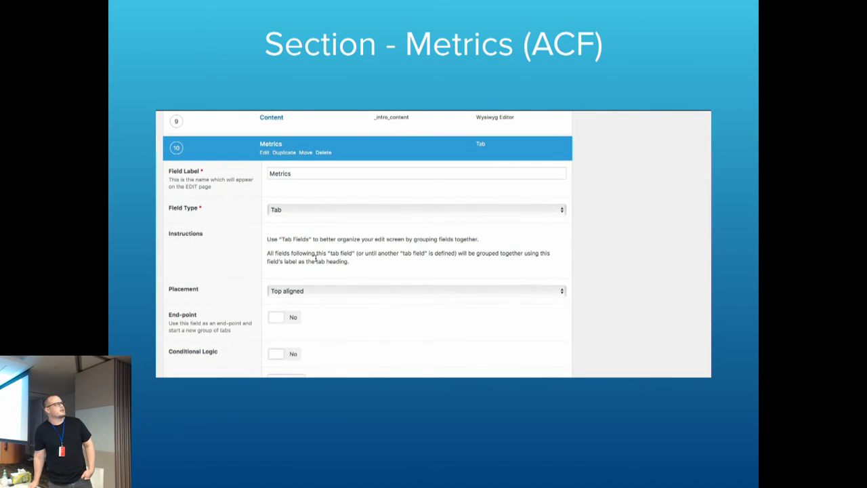
{"action": "left_click", "coordinate": [271, 143]}
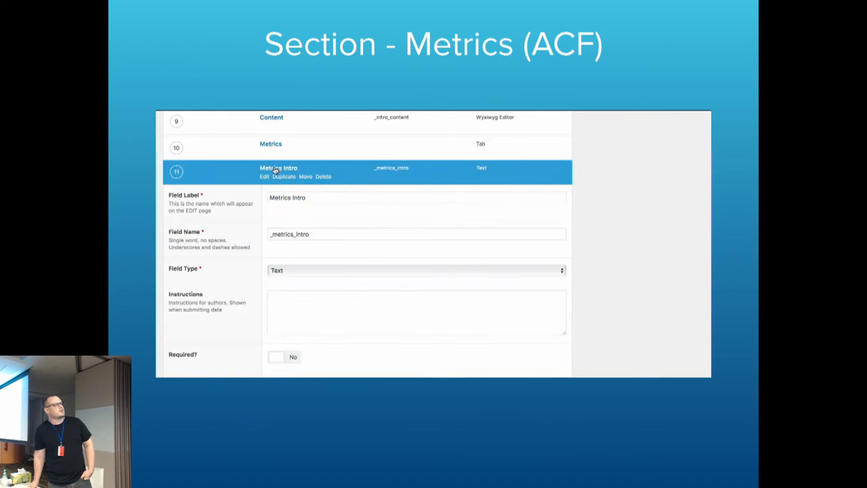
{"action": "left_click", "coordinate": [414, 271]}
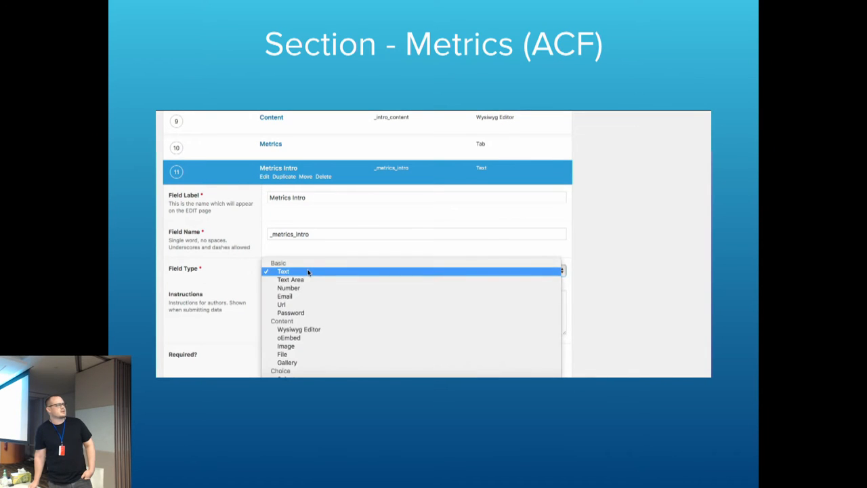
{"action": "left_click", "coordinate": [283, 271]}
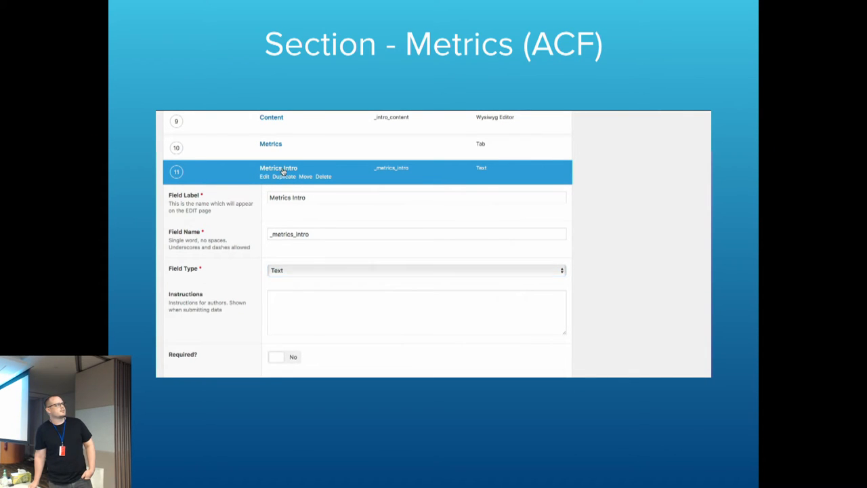
{"action": "left_click", "coordinate": [279, 168]}
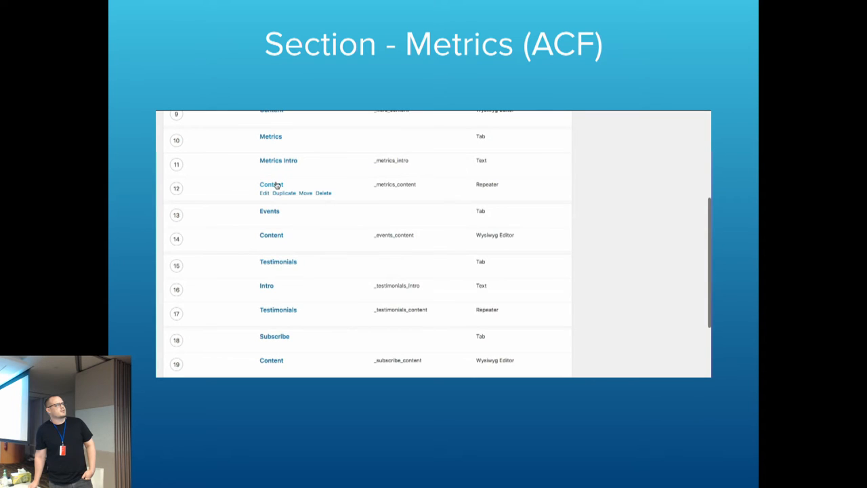
Expand the repeater Content field and add a new sub field to it.
{"action": "left_click", "coordinate": [264, 192]}
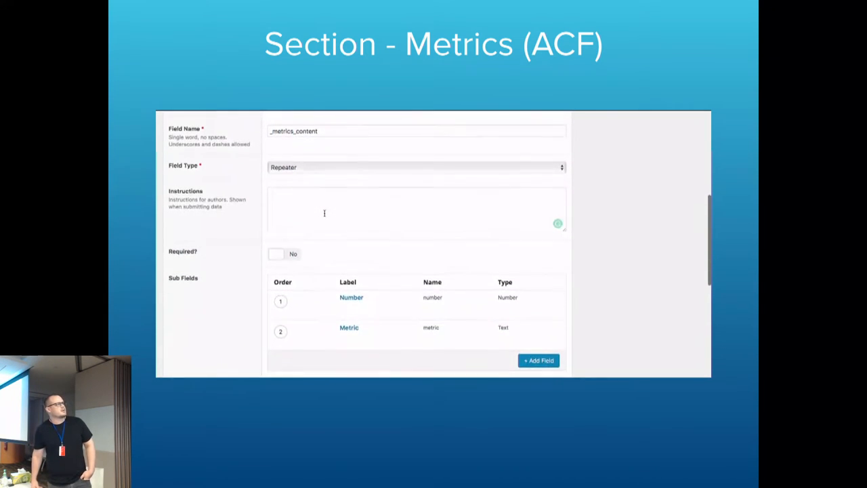
{"action": "scroll", "scroll_direction": "down", "scroll_amount": 3}
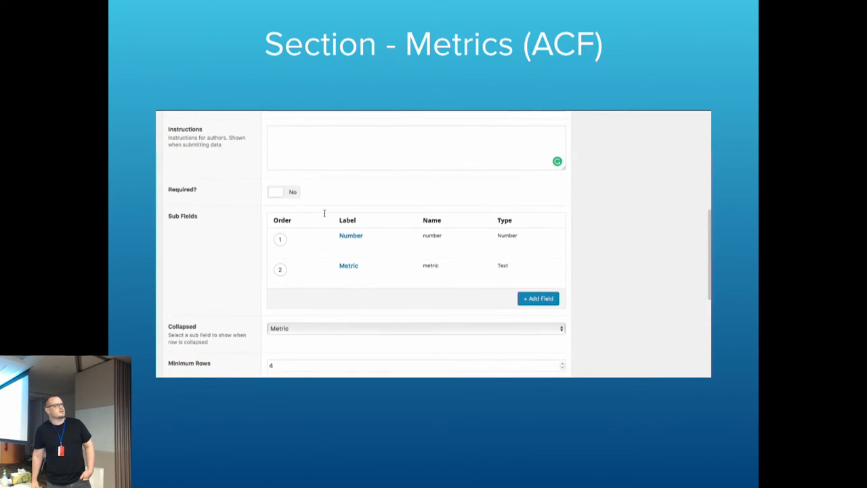
{"action": "mouse_move", "coordinate": [349, 263]}
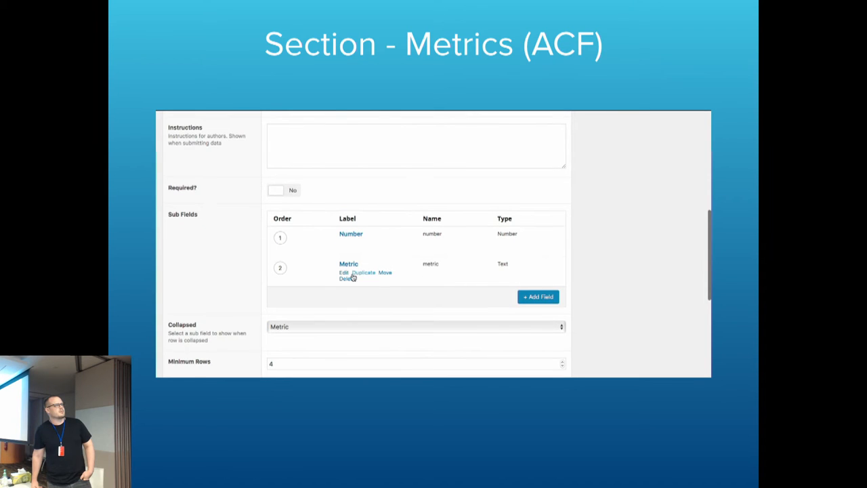
{"action": "left_click", "coordinate": [536, 297]}
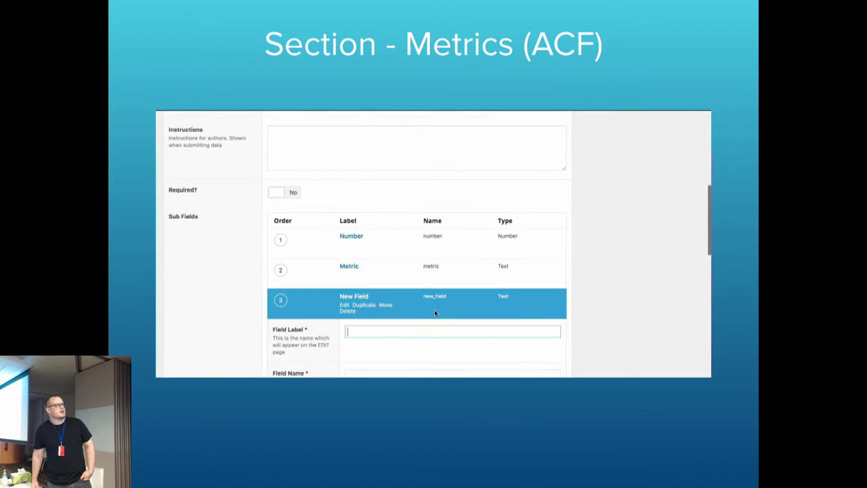
{"action": "scroll", "scroll_direction": "down", "scroll_amount": 3}
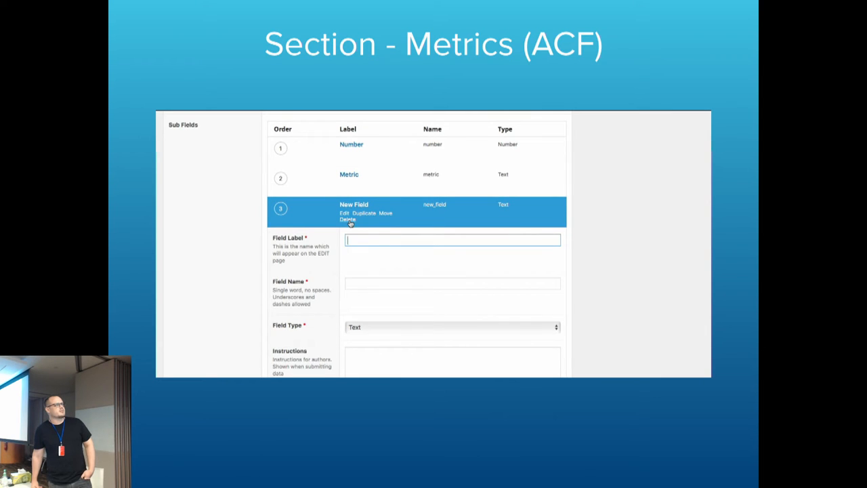
{"action": "mouse_move", "coordinate": [347, 219]}
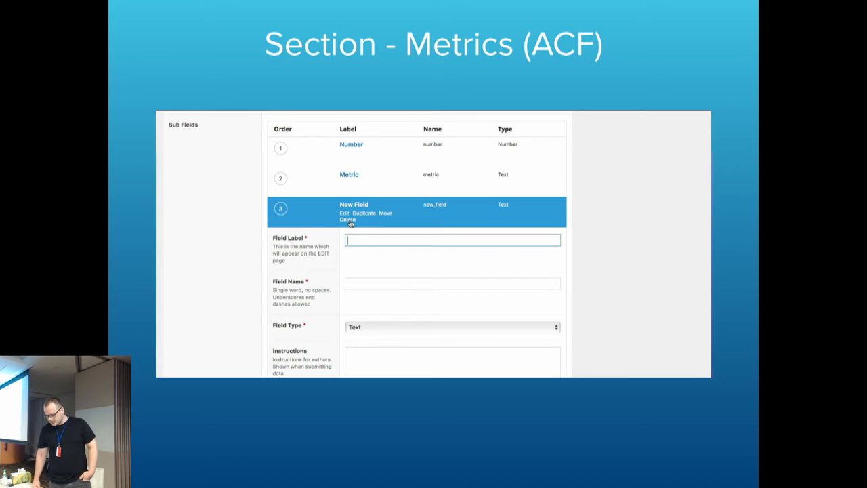
{"action": "left_click", "coordinate": [347, 219]}
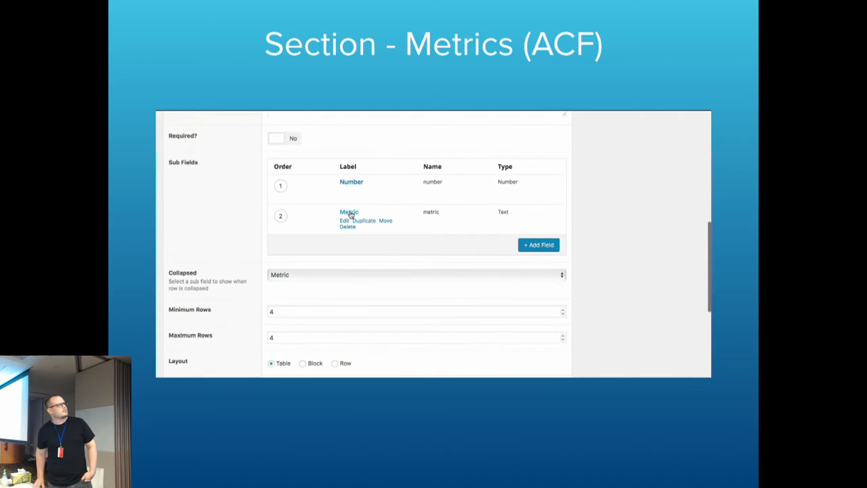
{"action": "left_click", "coordinate": [349, 211]}
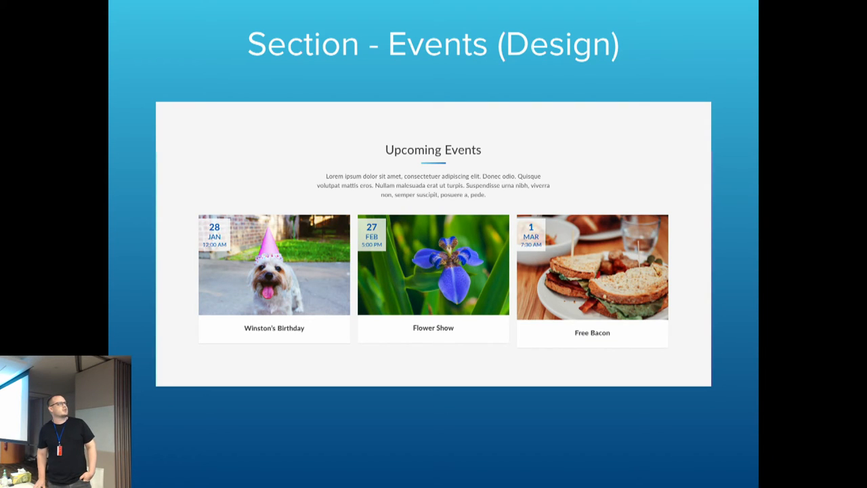
{"action": "key", "text": "Right"}
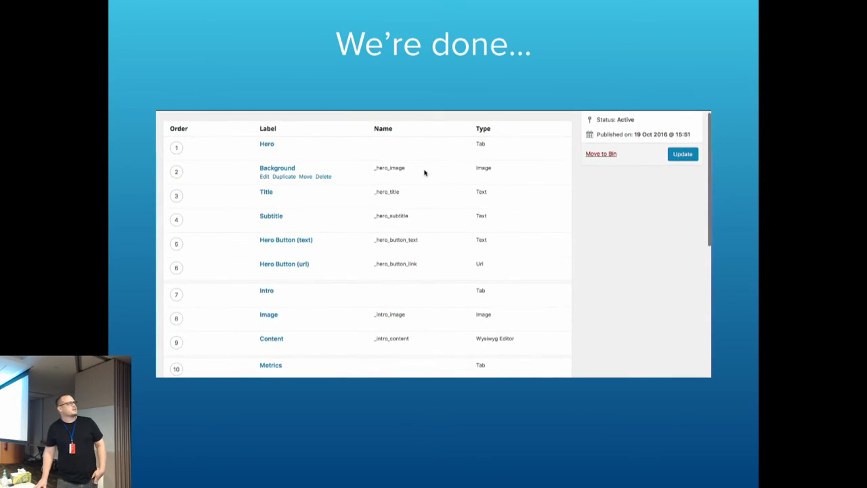
{"action": "mouse_move", "coordinate": [578, 178]}
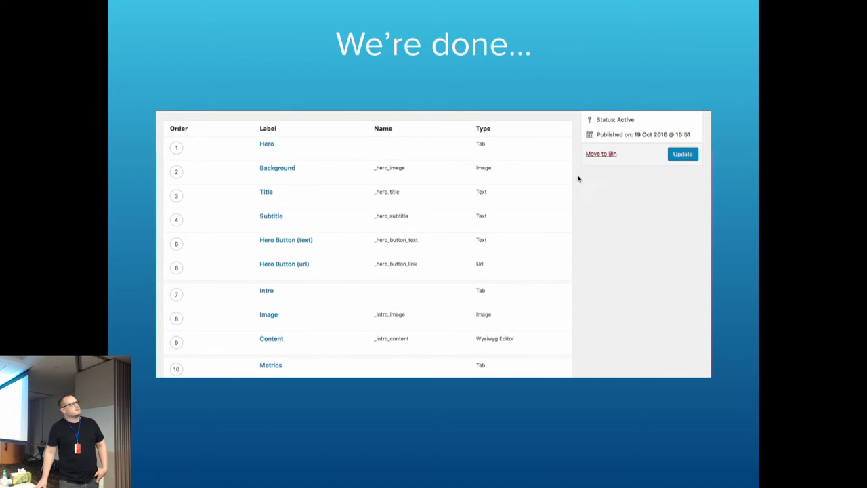
Scroll the finished homepage field group from the Hero tab down to field 20, Form.
{"action": "scroll", "scroll_direction": "down", "scroll_amount": 3}
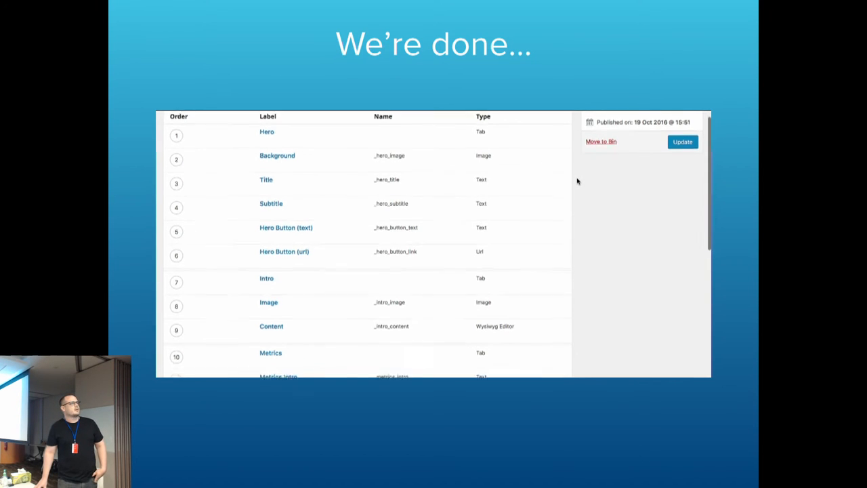
{"action": "scroll", "scroll_direction": "down", "scroll_amount": 3}
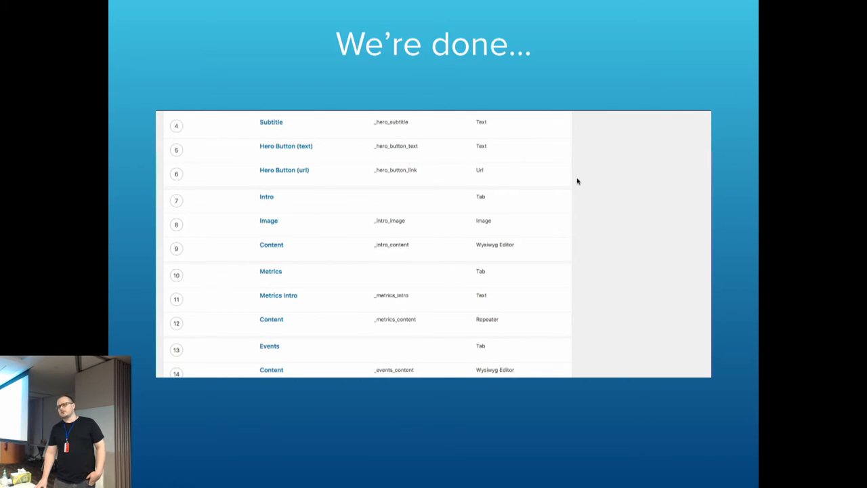
{"action": "scroll", "scroll_direction": "down", "scroll_amount": 3}
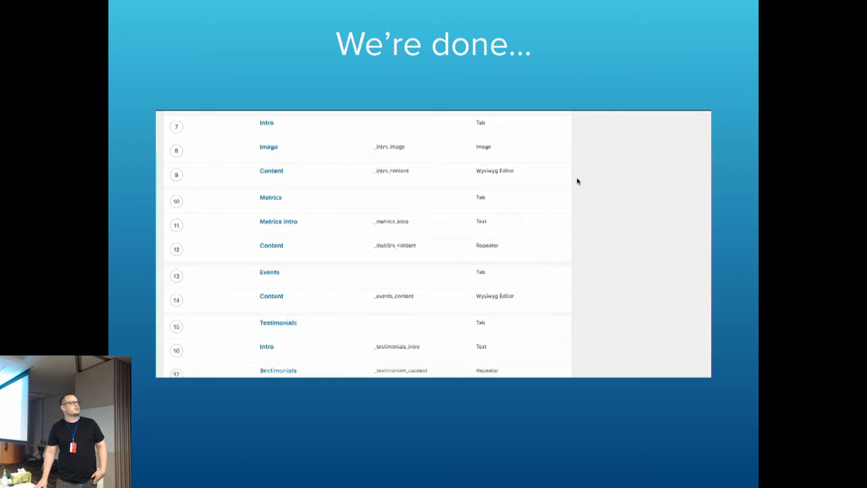
{"action": "scroll", "scroll_direction": "down", "scroll_amount": 3}
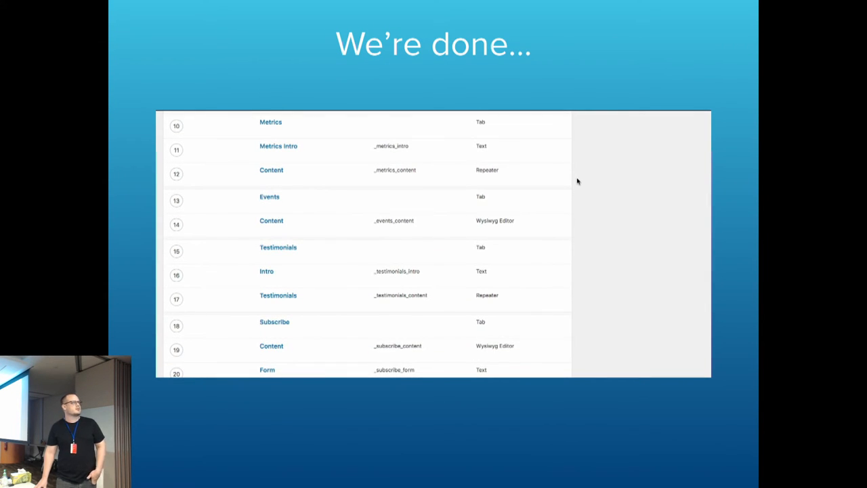
{"action": "scroll", "scroll_direction": "down", "scroll_amount": 3}
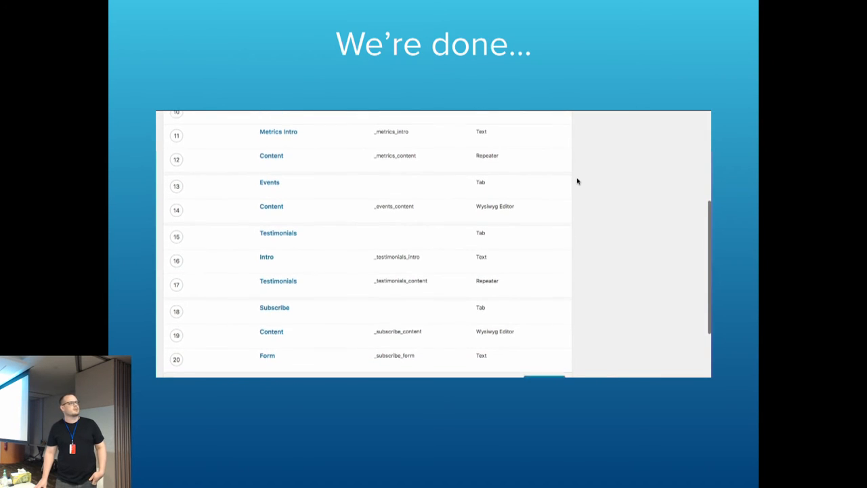
{"action": "scroll", "scroll_direction": "down", "scroll_amount": 3}
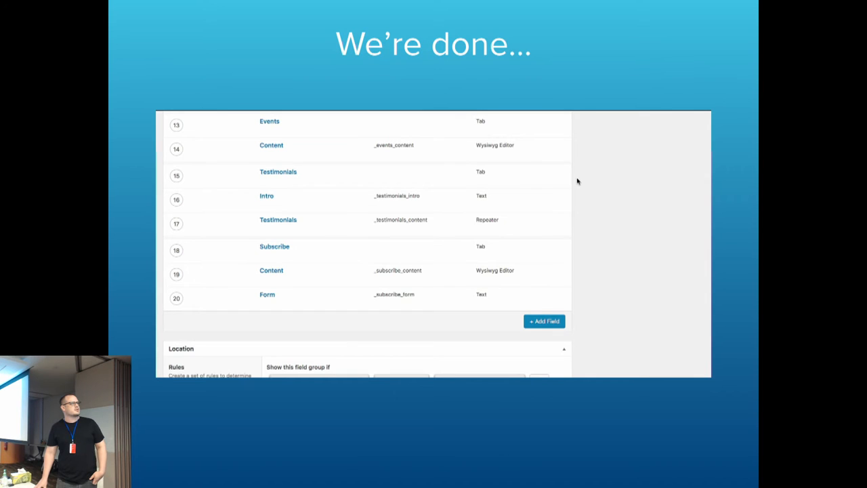
{"action": "scroll", "scroll_direction": "down", "scroll_amount": 3}
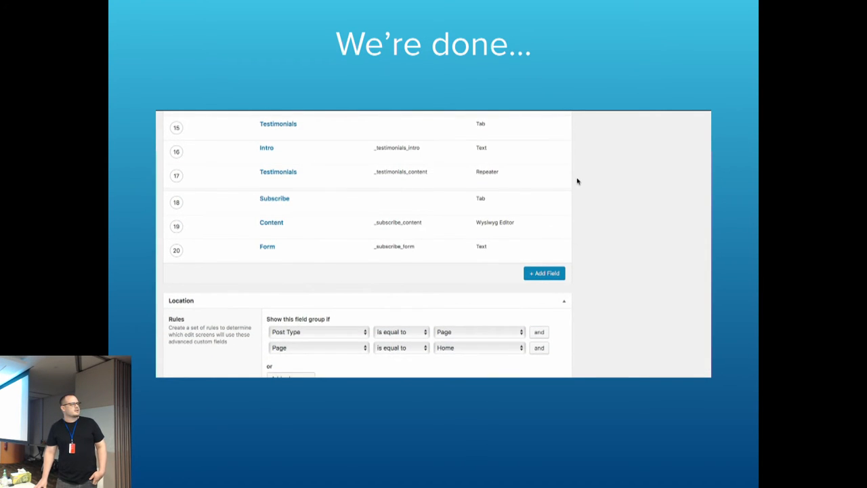
Review the location rules Post Type, Page and Home, leaving them unchanged.
{"action": "scroll", "scroll_direction": "down", "scroll_amount": 3}
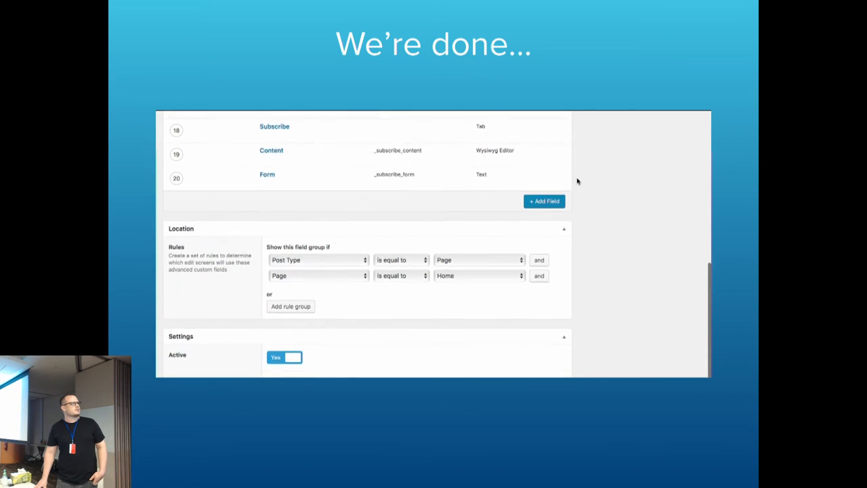
{"action": "scroll", "scroll_direction": "down", "scroll_amount": 3}
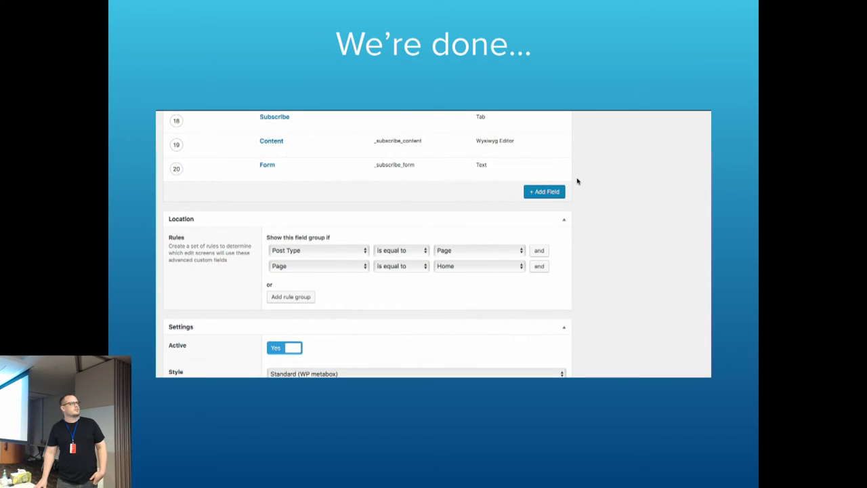
{"action": "left_click", "coordinate": [479, 249]}
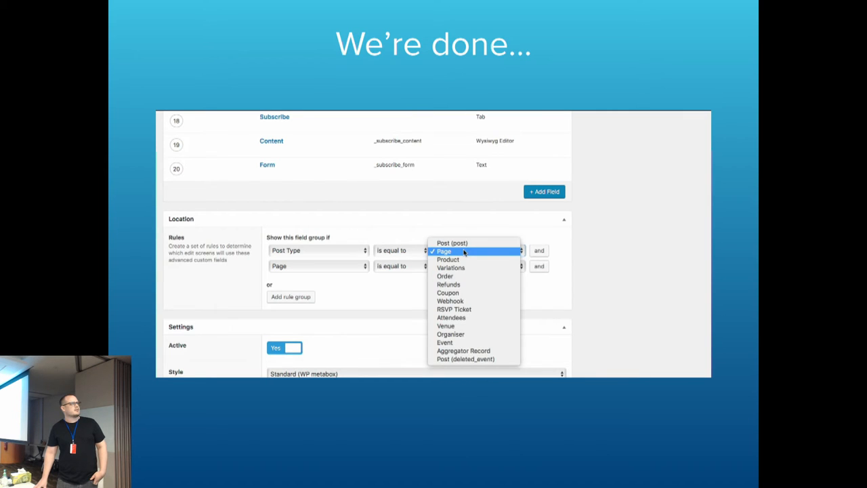
{"action": "left_click", "coordinate": [444, 250]}
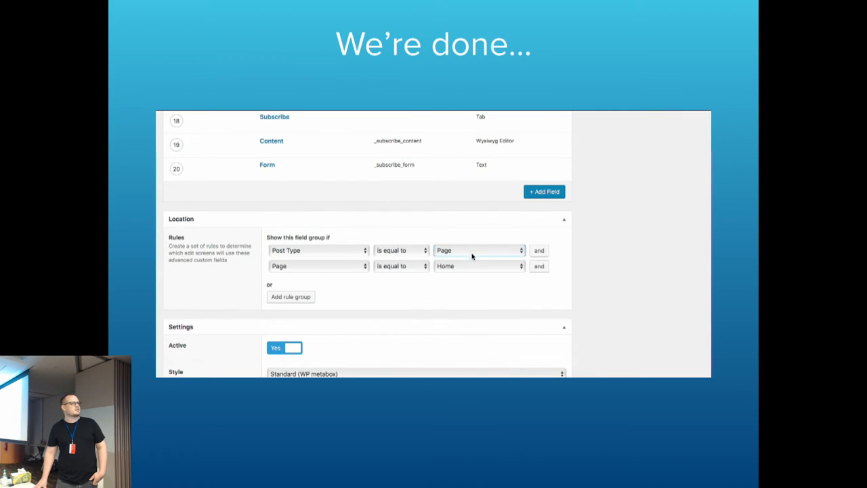
{"action": "left_click", "coordinate": [319, 249]}
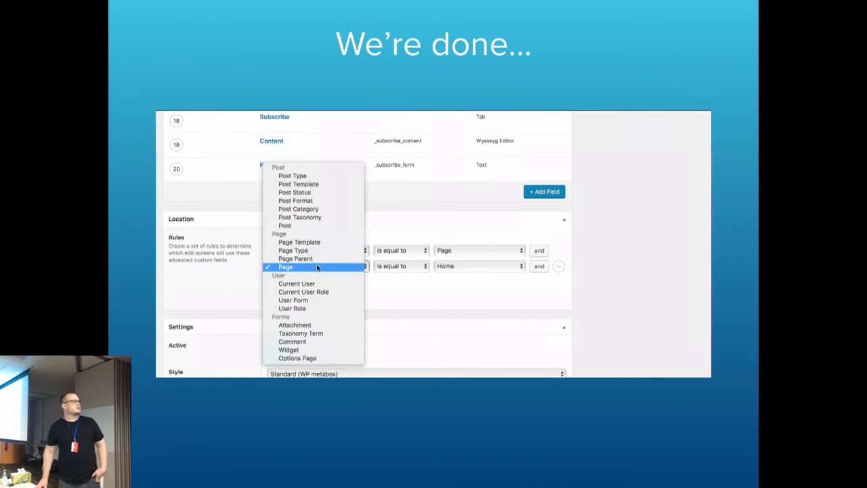
{"action": "left_click", "coordinate": [285, 265]}
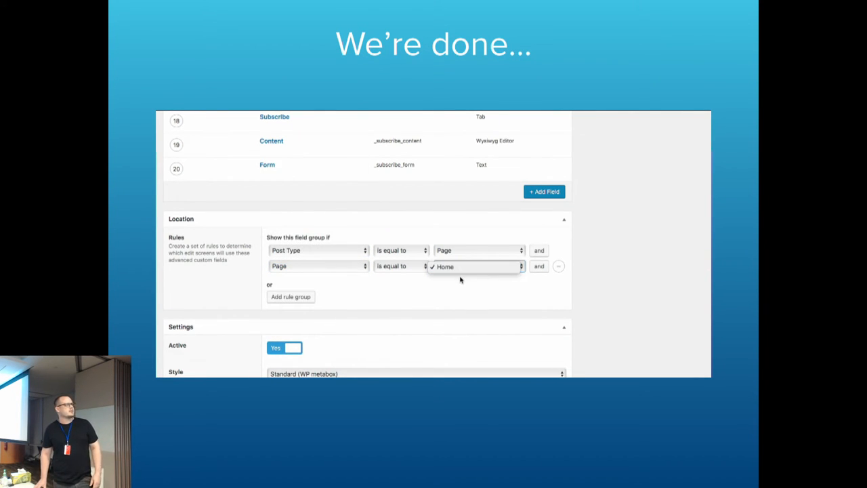
{"action": "scroll", "scroll_direction": "down", "scroll_amount": 3}
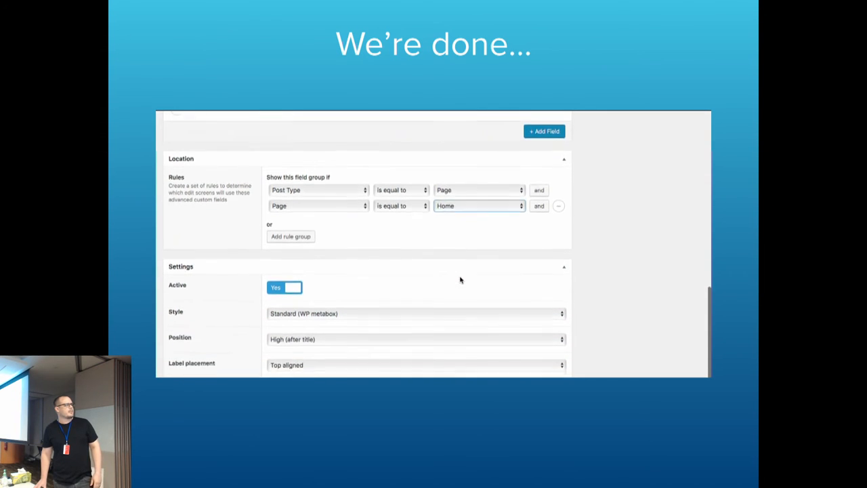
Review the group settings, keeping Style Standard, Position High (after title) and labels Top aligned.
{"action": "scroll", "scroll_direction": "down", "scroll_amount": 3}
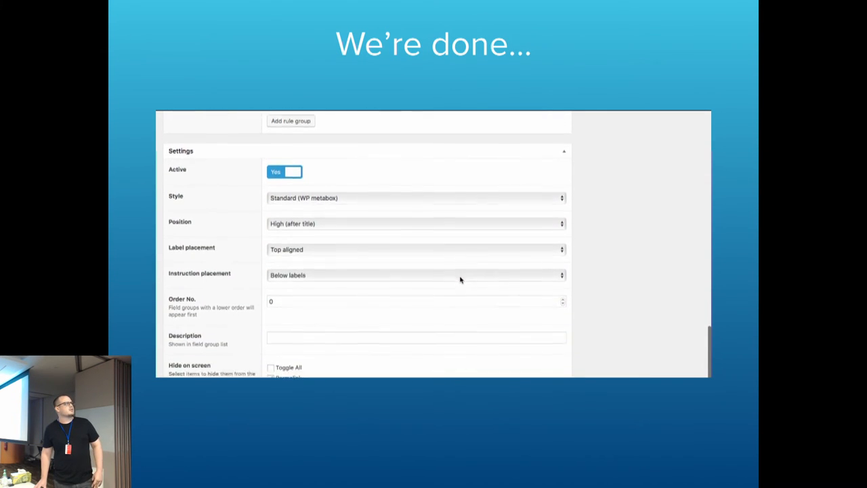
{"action": "left_click", "coordinate": [414, 198]}
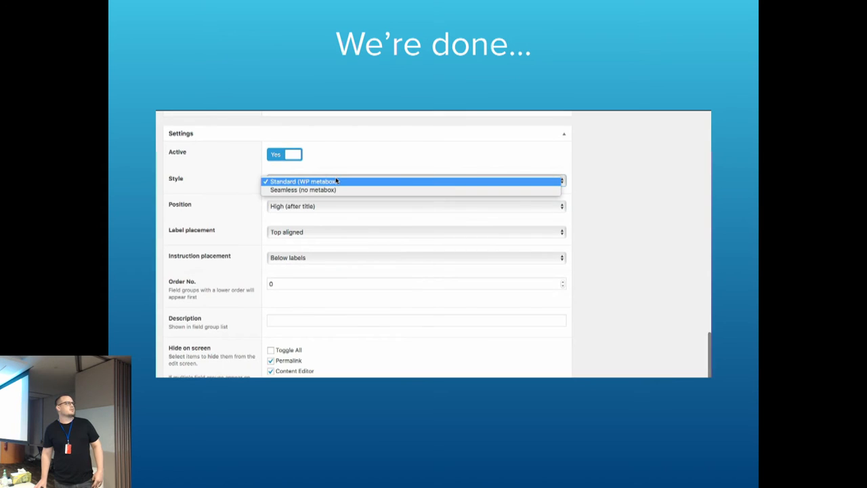
{"action": "mouse_move", "coordinate": [336, 190]}
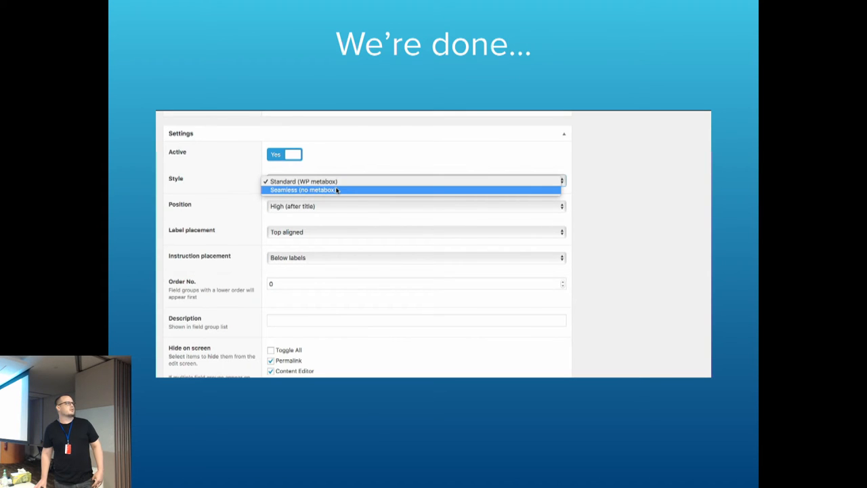
{"action": "left_click", "coordinate": [414, 206]}
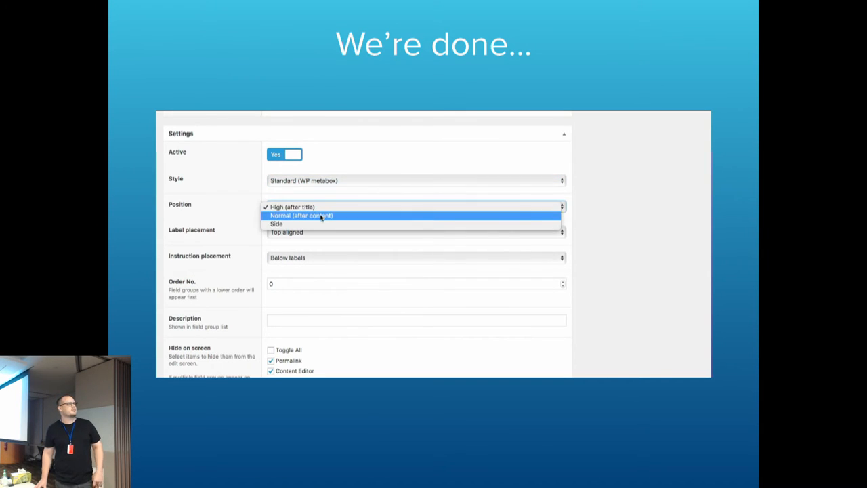
{"action": "mouse_move", "coordinate": [319, 224]}
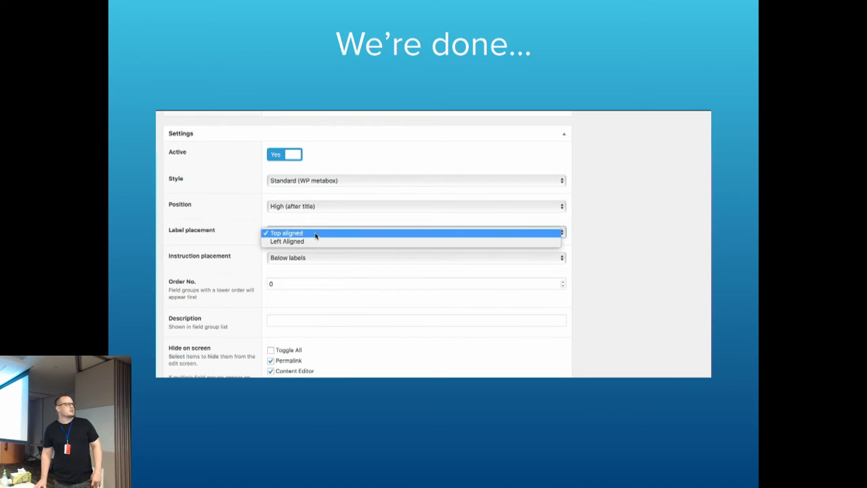
{"action": "left_click", "coordinate": [286, 233]}
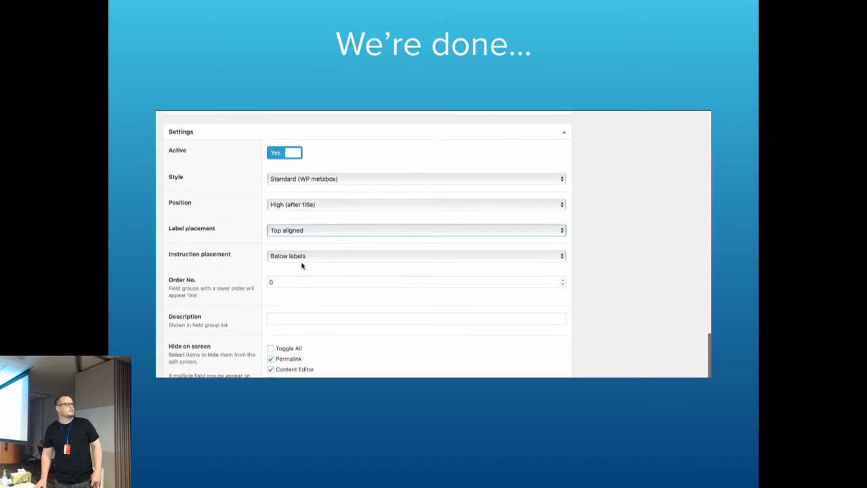
{"action": "scroll", "scroll_direction": "down", "scroll_amount": 3}
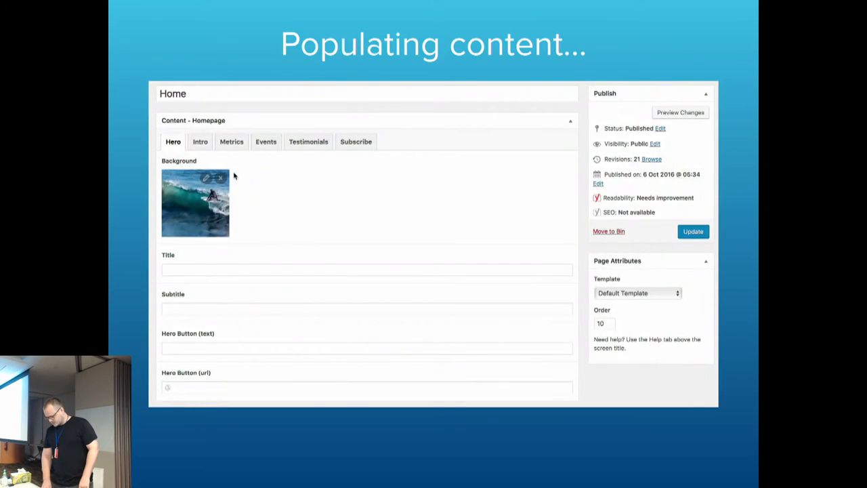
{"action": "mouse_move", "coordinate": [227, 177]}
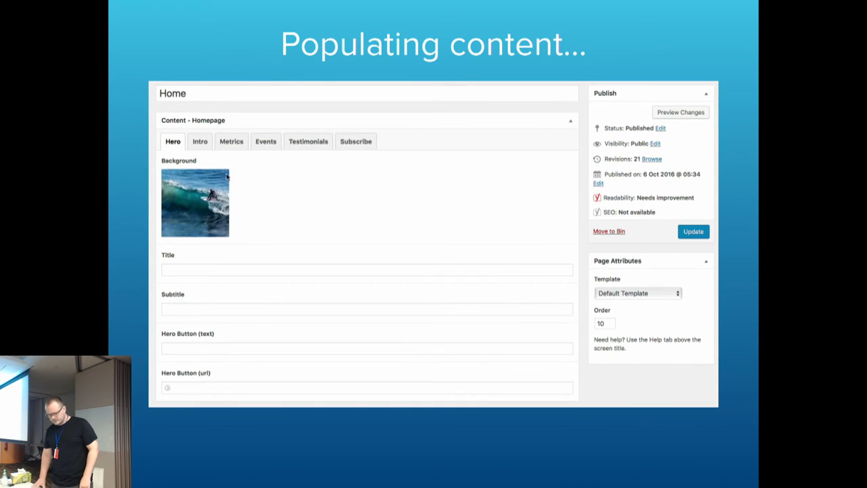
{"action": "left_click", "coordinate": [195, 203]}
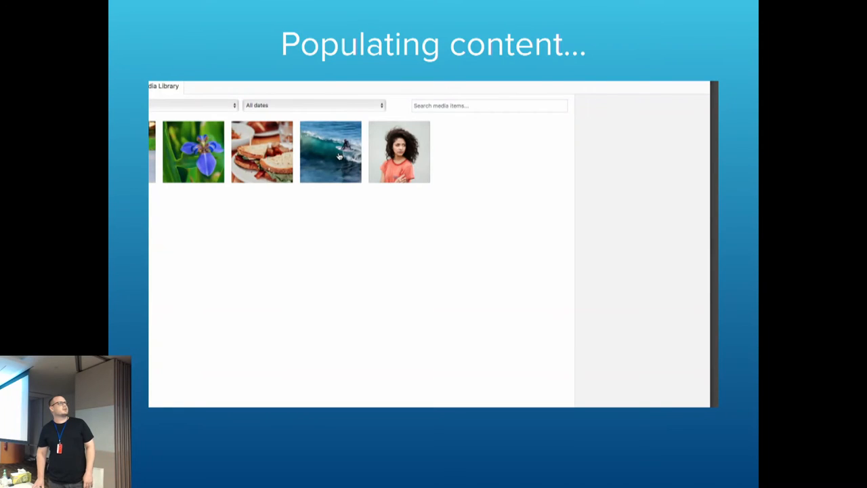
{"action": "left_click", "coordinate": [330, 151]}
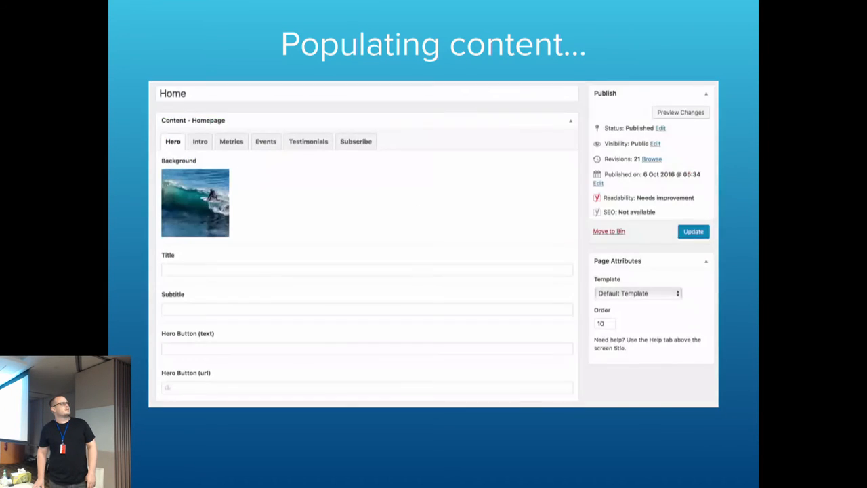
Fill the hero title 'We HELP BIG BRANDS SCALE WORDPRESS' and the ACF demo welcome subtitle.
{"action": "left_click", "coordinate": [365, 270]}
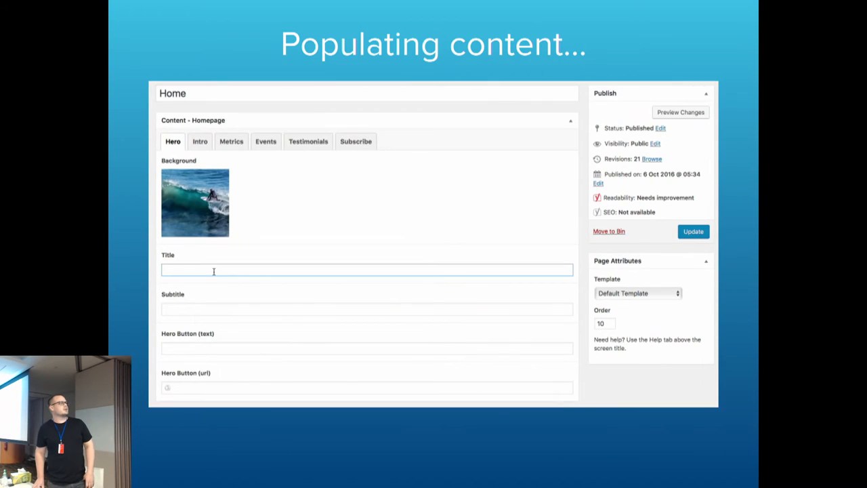
{"action": "type", "text": "We HELP<br>BIG BRANDS<br>SCALE WORDPRESS"}
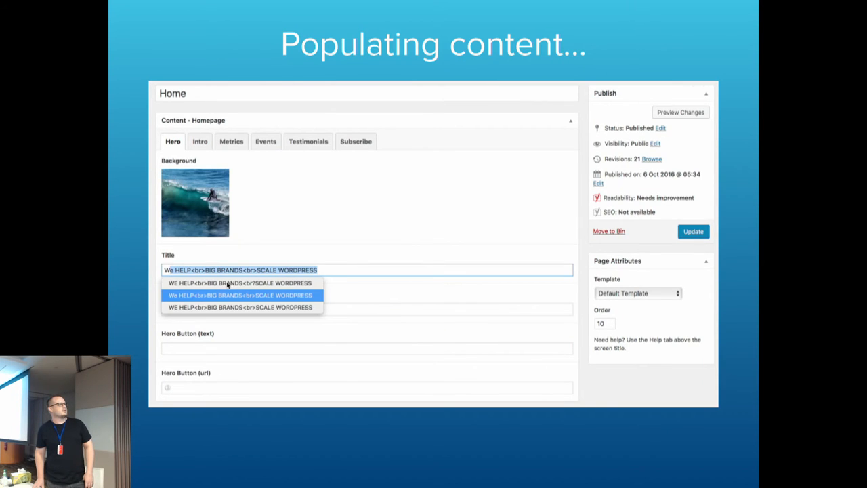
{"action": "left_click", "coordinate": [240, 295]}
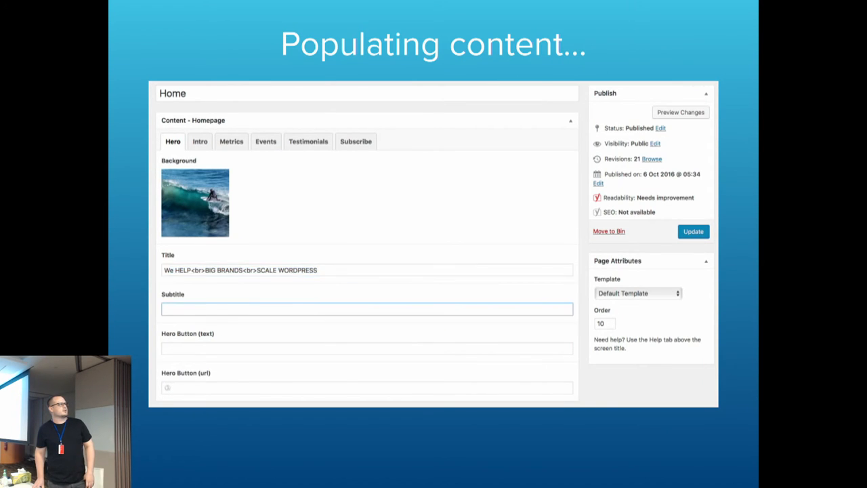
{"action": "left_click", "coordinate": [367, 269]}
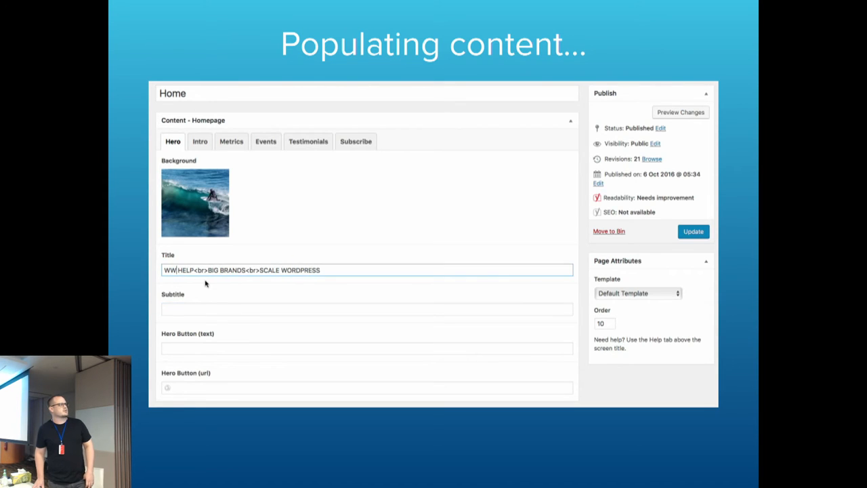
{"action": "left_click", "coordinate": [366, 309]}
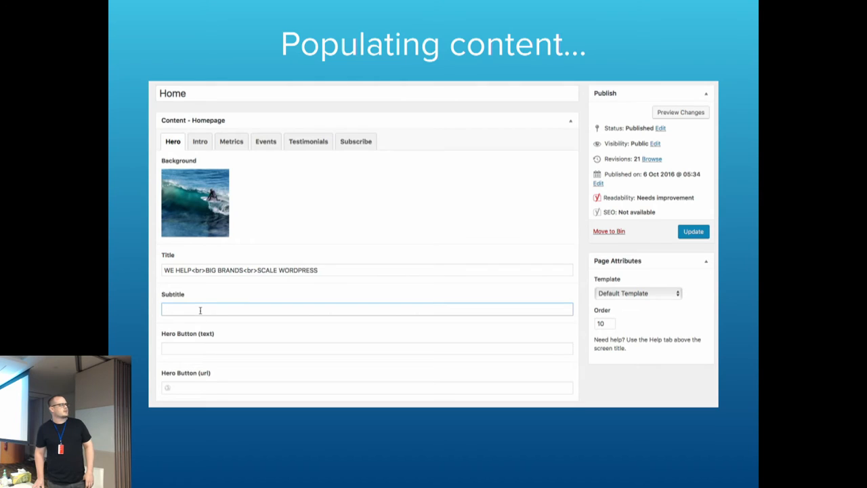
{"action": "type", "text": "Welcome to the ACF demo. ACF offers an easy way to create custom fields that will transform your content into something extraordinary."}
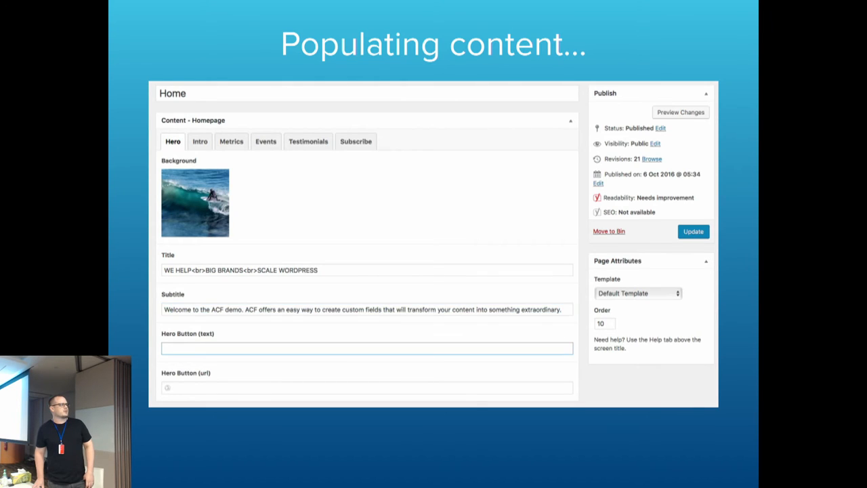
Enter the hero button text 'Discover more' and its chillybin.com URL.
{"action": "type", "text": "D"}
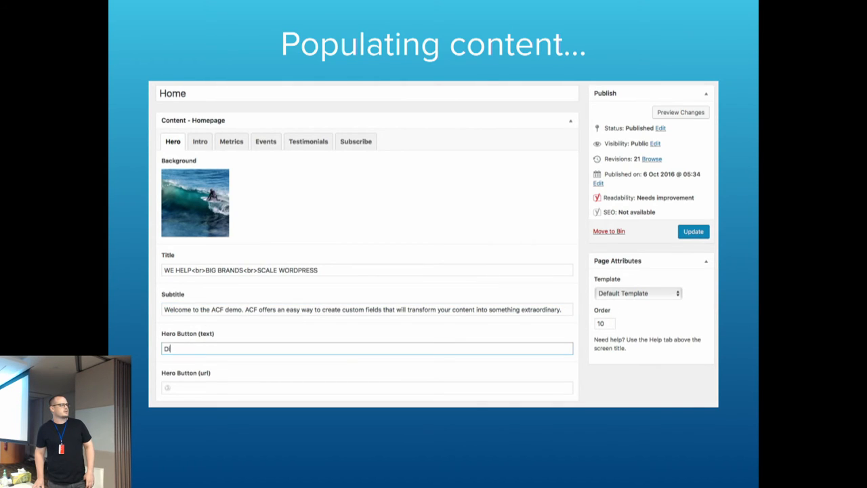
{"action": "type", "text": "Discover more..."}
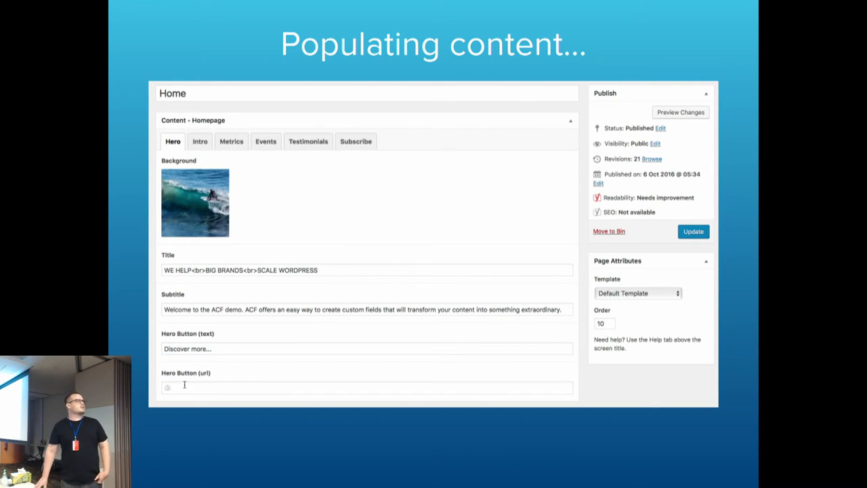
{"action": "type", "text": "https:"}
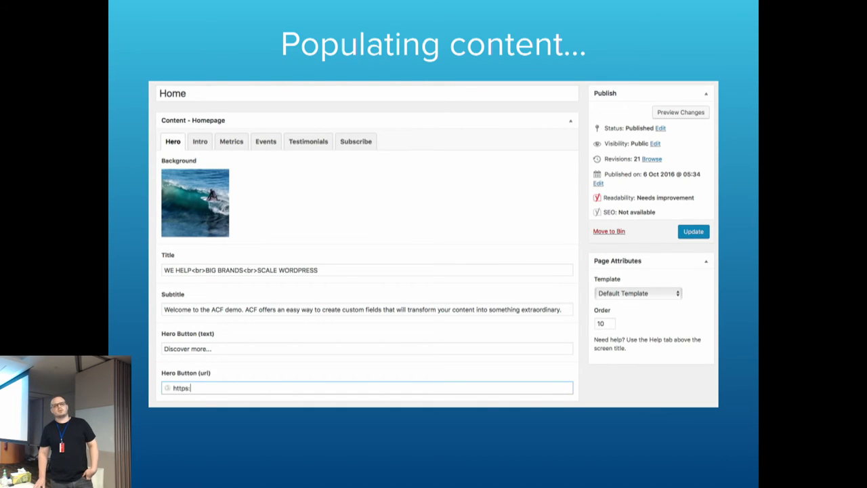
{"action": "type", "text": "//www.ch"}
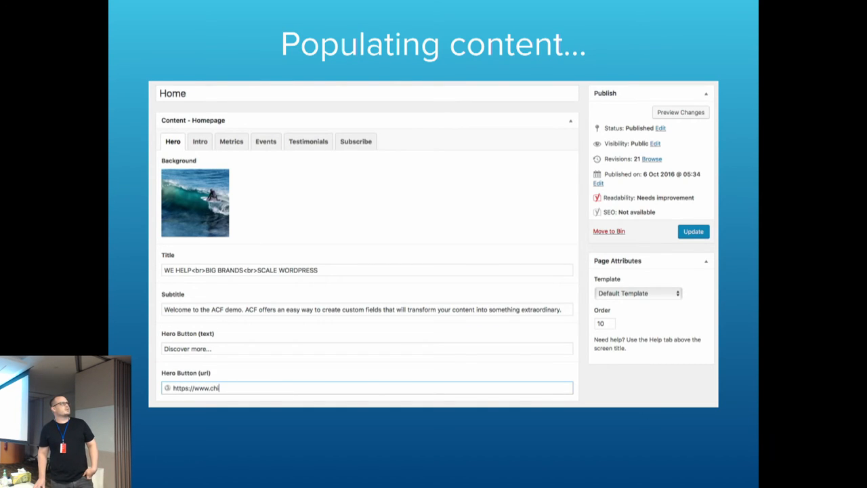
{"action": "type", "text": "lly"}
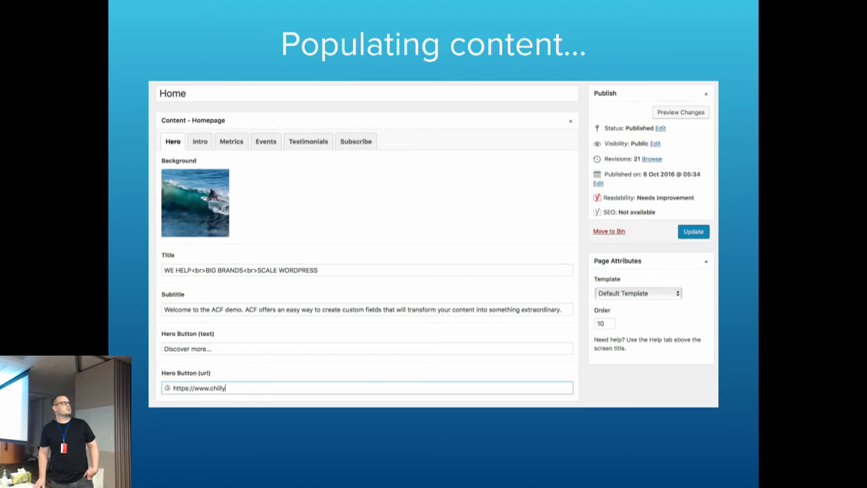
{"action": "type", "text": "bin.com.a"}
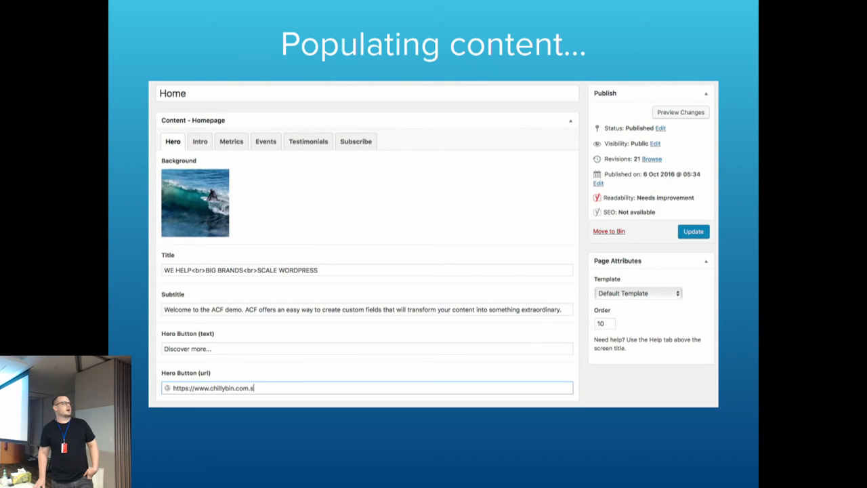
Update the Home page, saving the hero content as revision 22.
{"action": "left_click", "coordinate": [694, 230]}
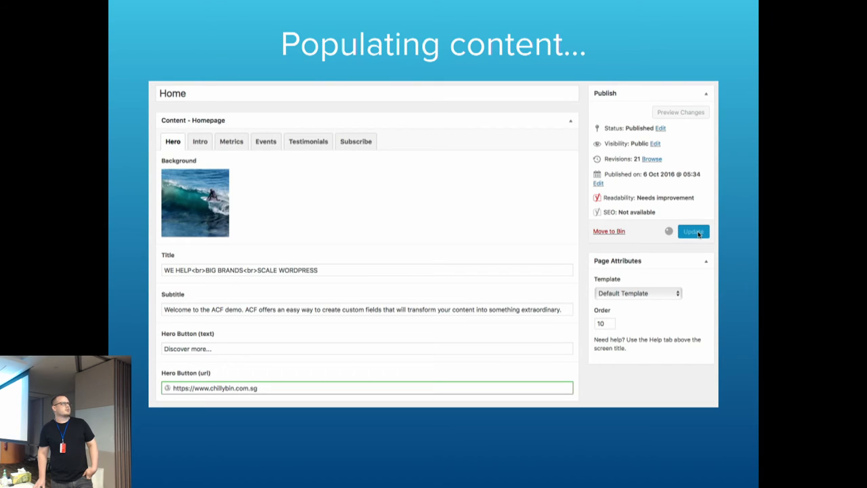
{"action": "left_click", "coordinate": [692, 230]}
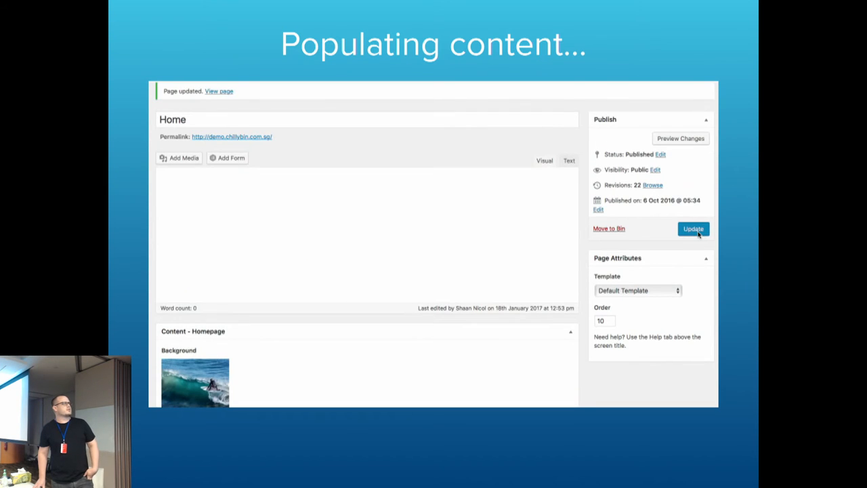
{"action": "scroll", "scroll_direction": "down", "scroll_amount": 3}
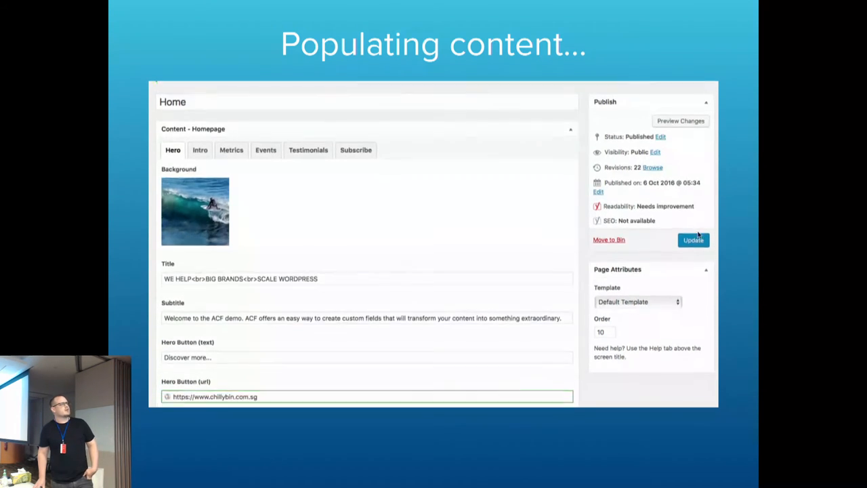
{"action": "scroll", "scroll_direction": "down", "scroll_amount": 3}
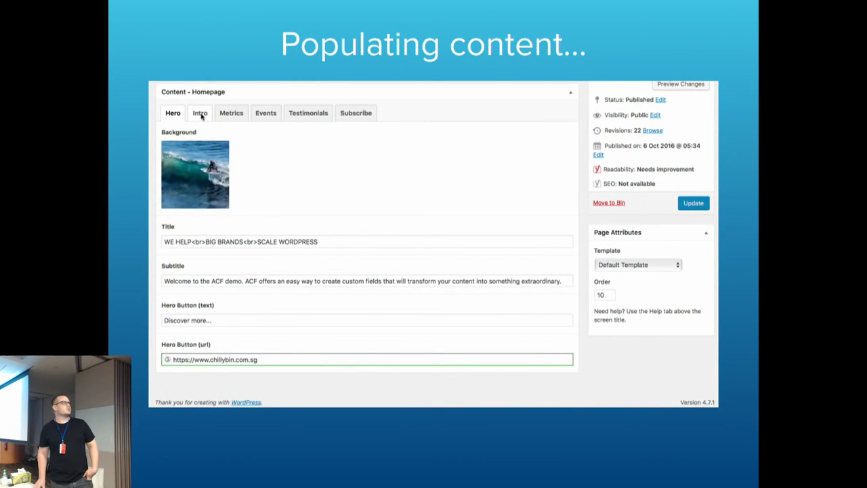
On the Intro tab, keep the portrait photo from the media library as the intro image.
{"action": "left_click", "coordinate": [200, 113]}
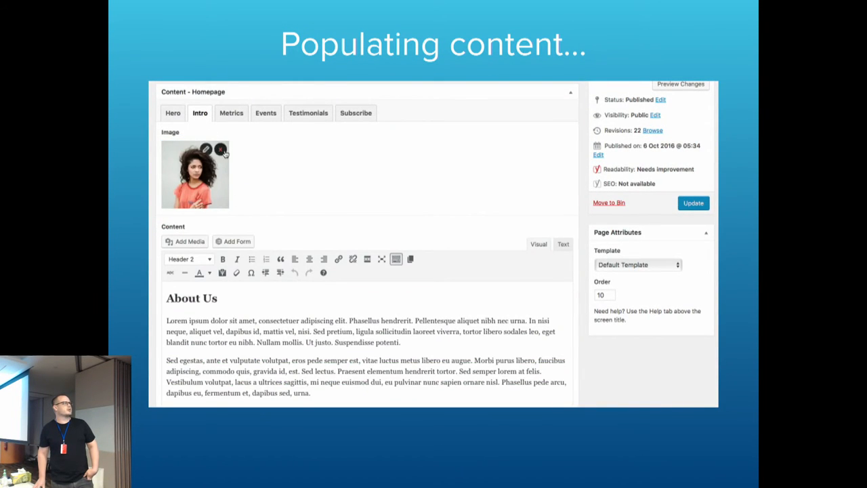
{"action": "left_click", "coordinate": [206, 148]}
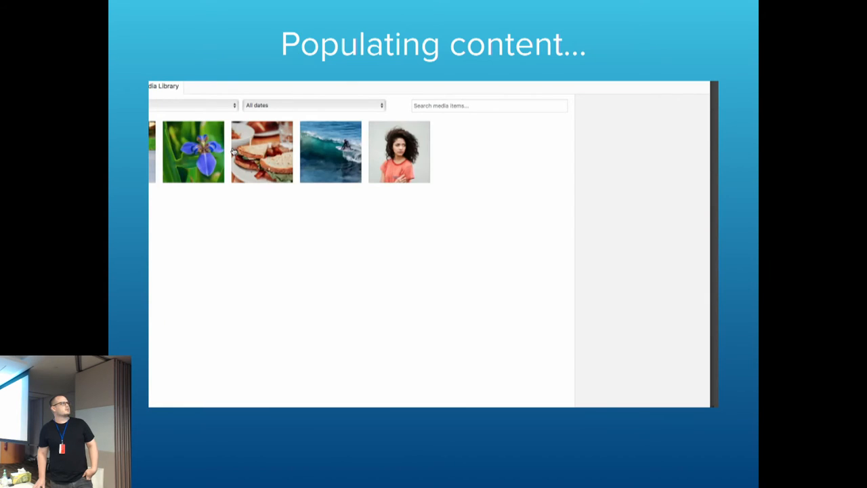
{"action": "left_click", "coordinate": [398, 152]}
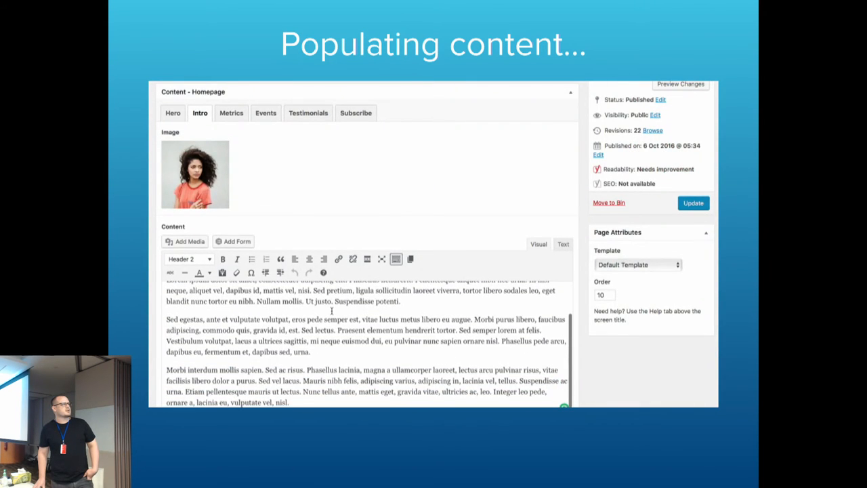
{"action": "scroll", "scroll_direction": "down", "scroll_amount": 3}
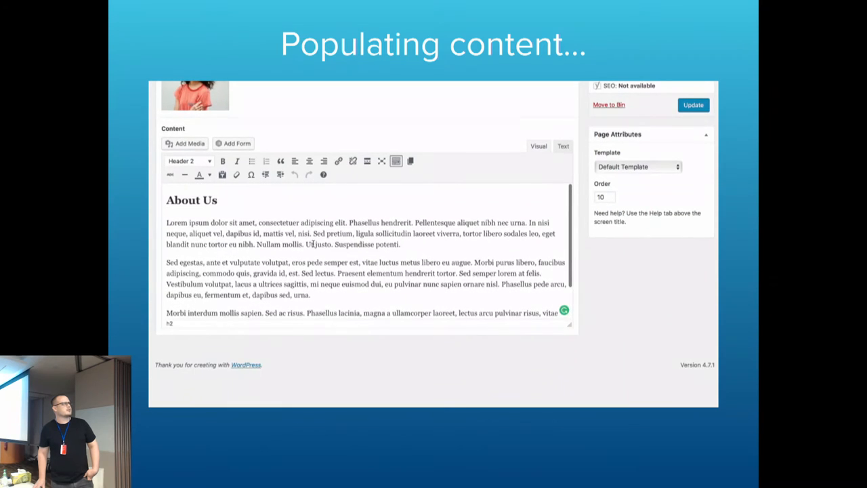
Set the About Us text's block format and show it in visual editing mode.
{"action": "left_click", "coordinate": [188, 162]}
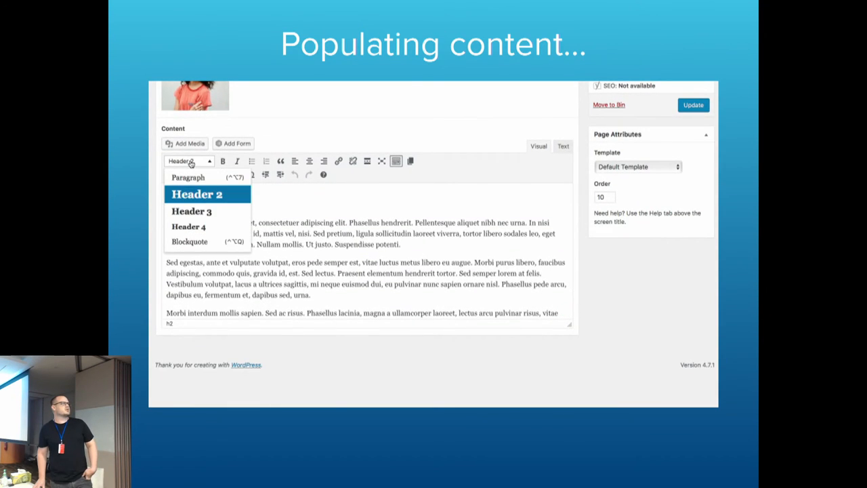
{"action": "left_click", "coordinate": [198, 195]}
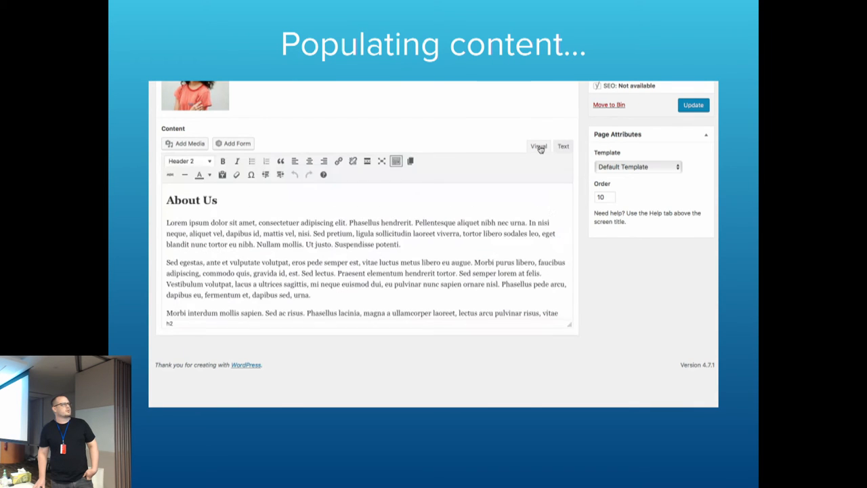
{"action": "left_click", "coordinate": [692, 104]}
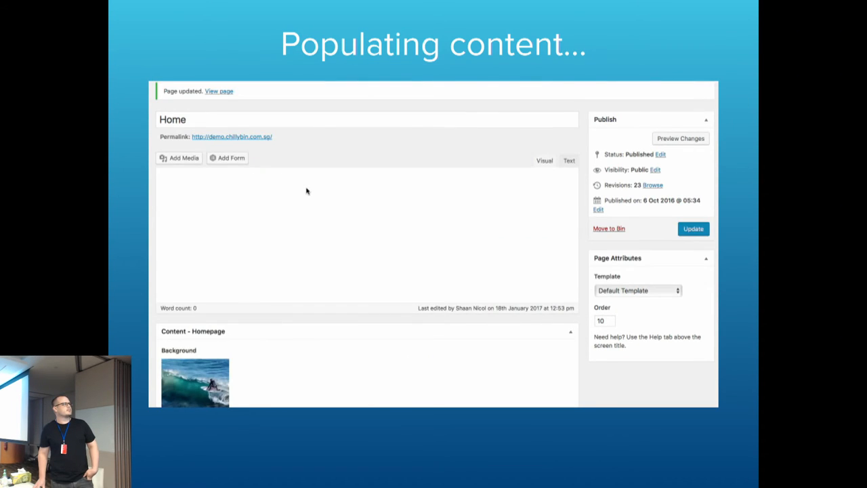
{"action": "scroll", "scroll_direction": "down", "scroll_amount": 3}
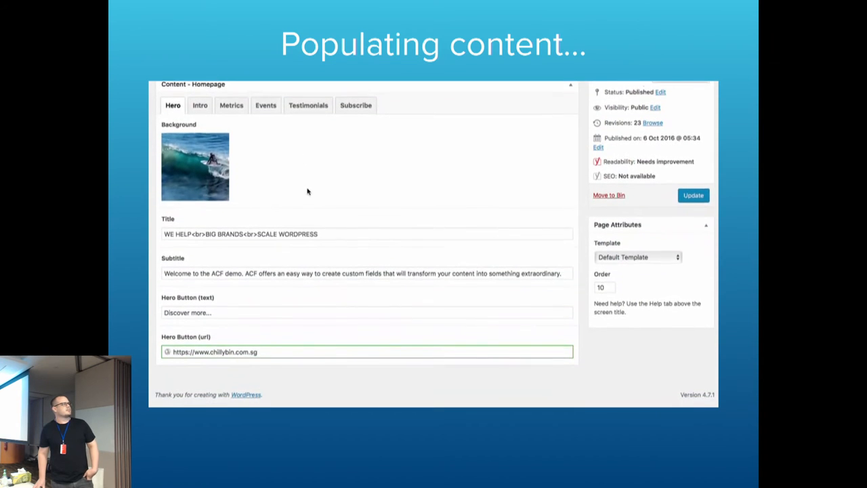
Set the first homepage metric to 1024 with the label 'Lines of code'.
{"action": "left_click", "coordinate": [230, 105]}
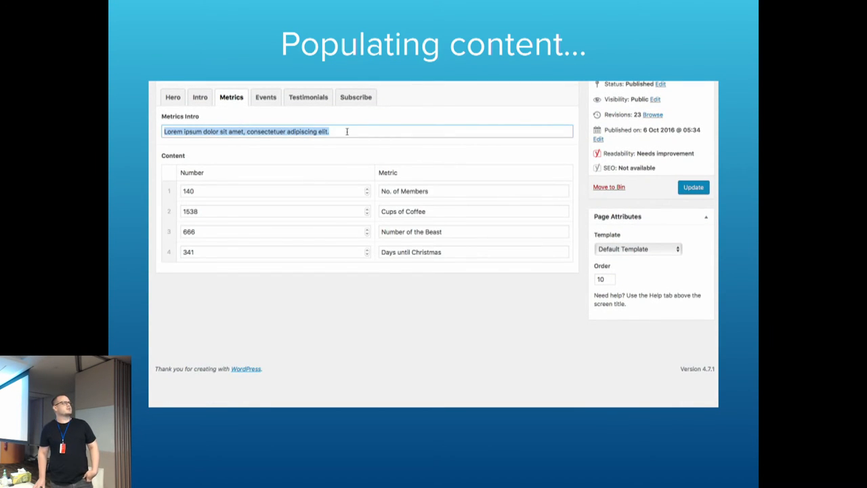
{"action": "left_click", "coordinate": [271, 189]}
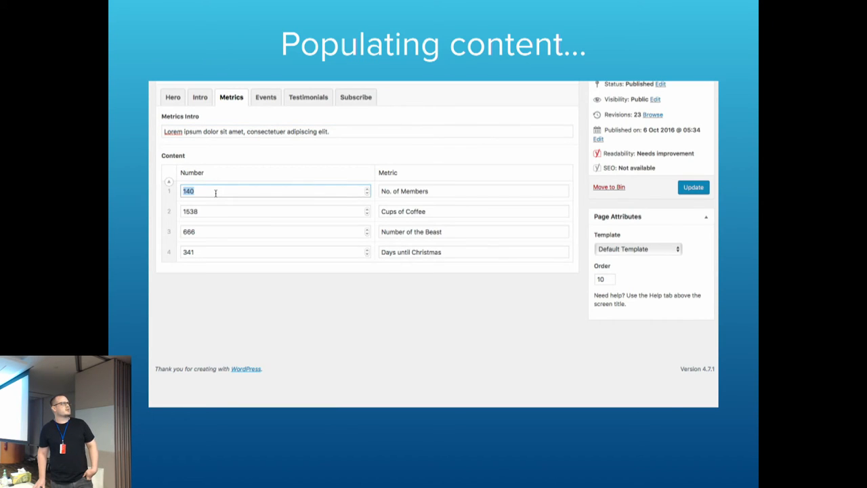
{"action": "type", "text": "1024"}
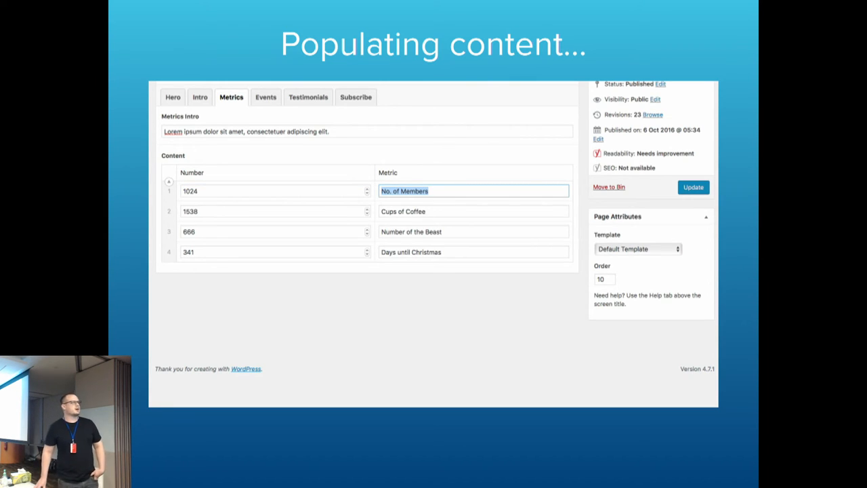
{"action": "type", "text": "Lines of code"}
{"action": "left_click", "coordinate": [275, 211]}
{"action": "type", "text": "34"}
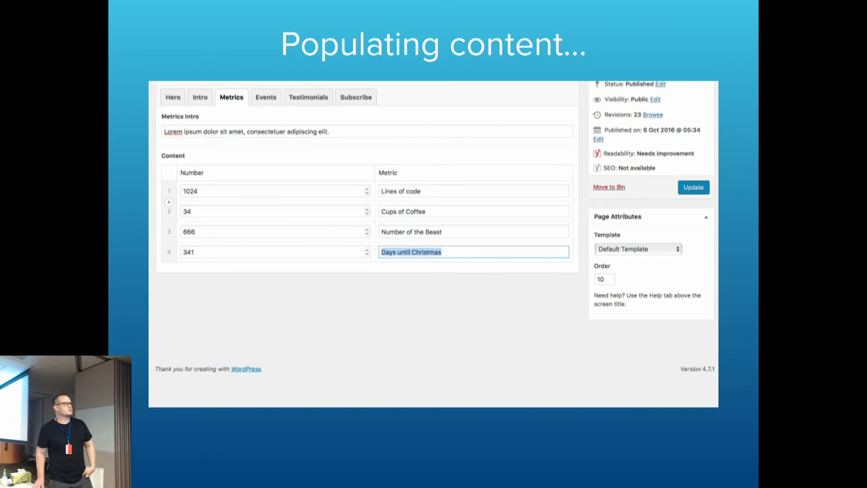
Adjust the Days until Christmas number and update the Home page.
{"action": "left_click", "coordinate": [366, 250]}
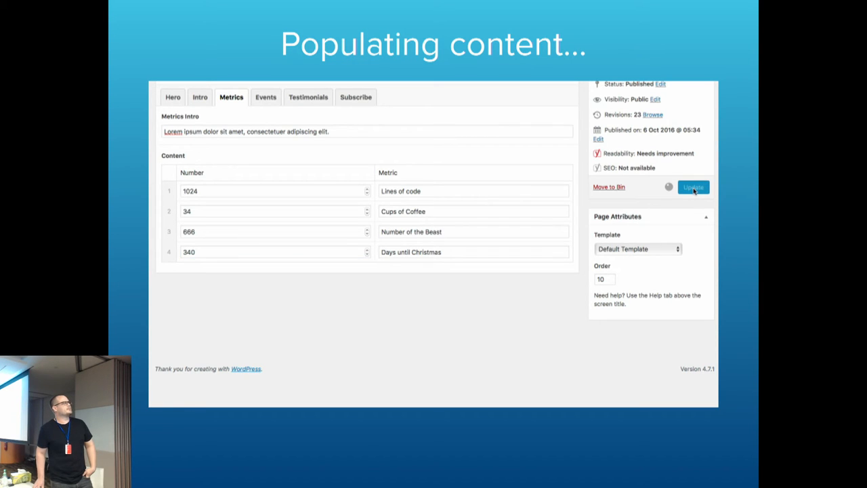
{"action": "left_click", "coordinate": [692, 186]}
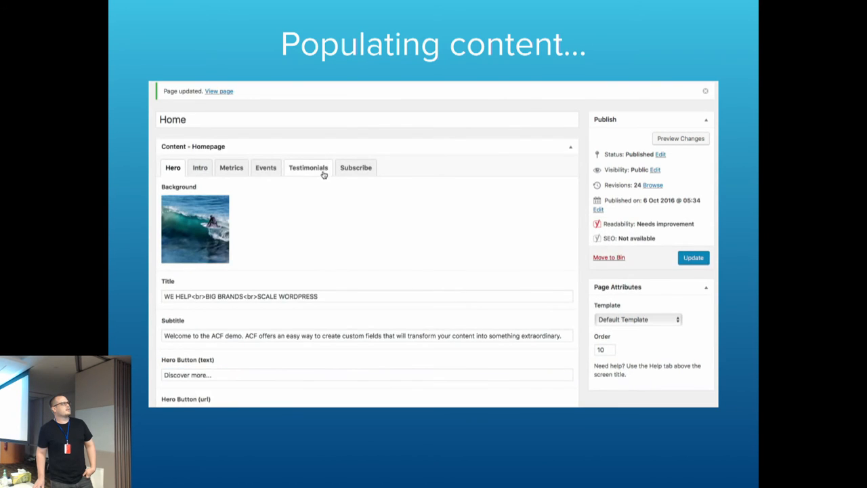
Append a <br> tag after the first testimonial name, A Happy Client.
{"action": "left_click", "coordinate": [265, 168]}
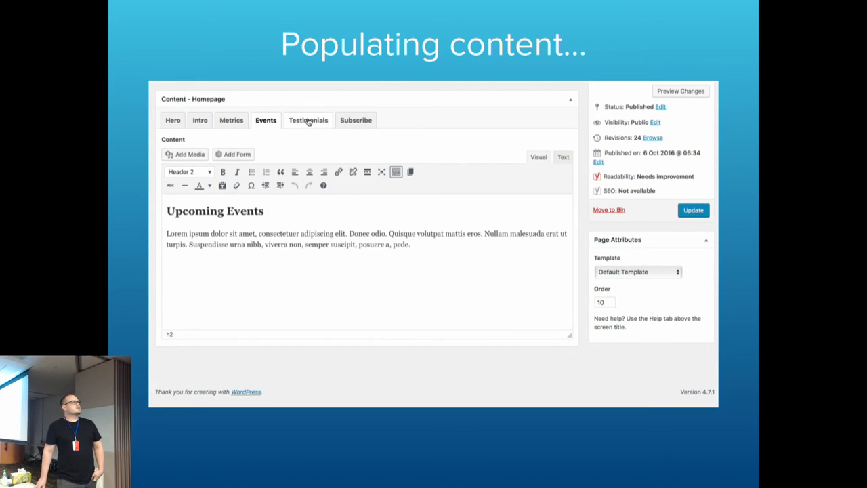
{"action": "left_click", "coordinate": [308, 119]}
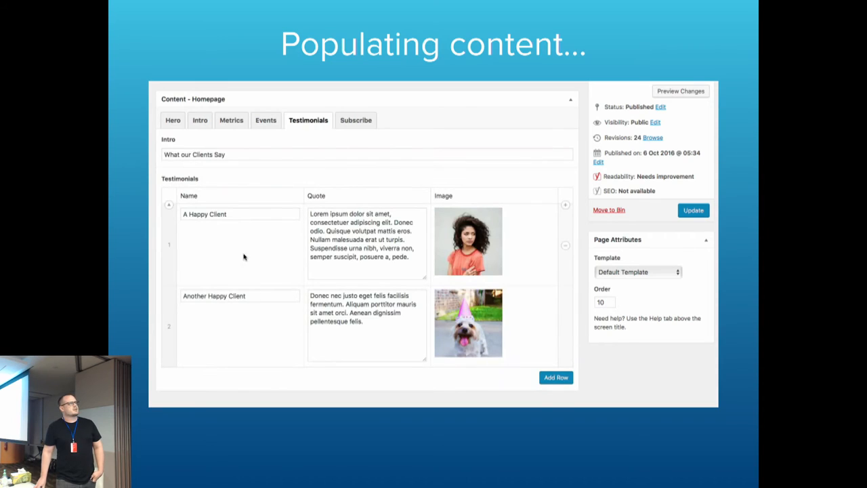
{"action": "left_click", "coordinate": [239, 214]}
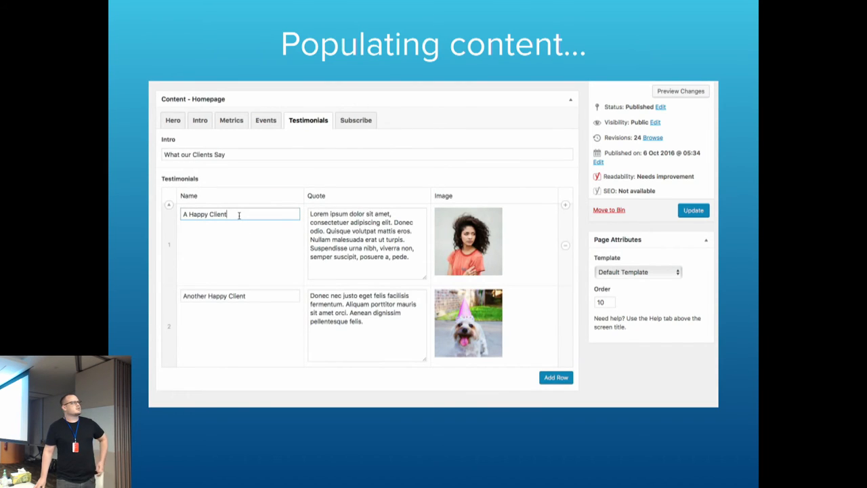
{"action": "type", "text": "<b"}
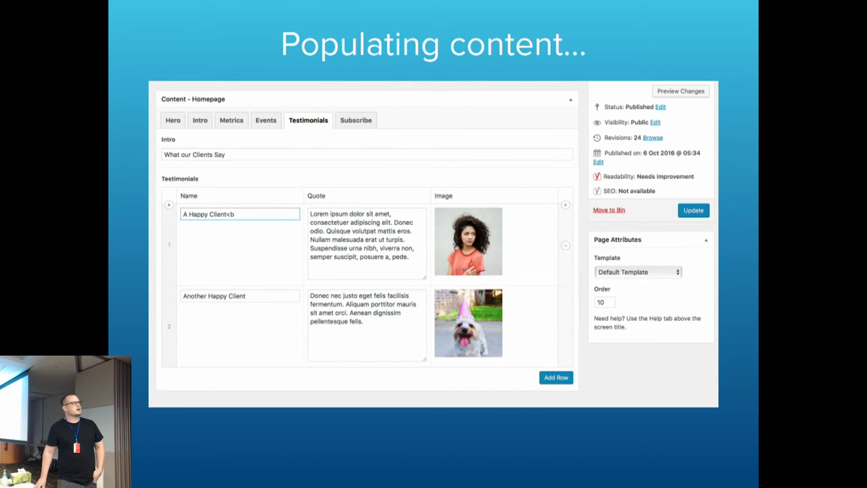
{"action": "type", "text": "r>"}
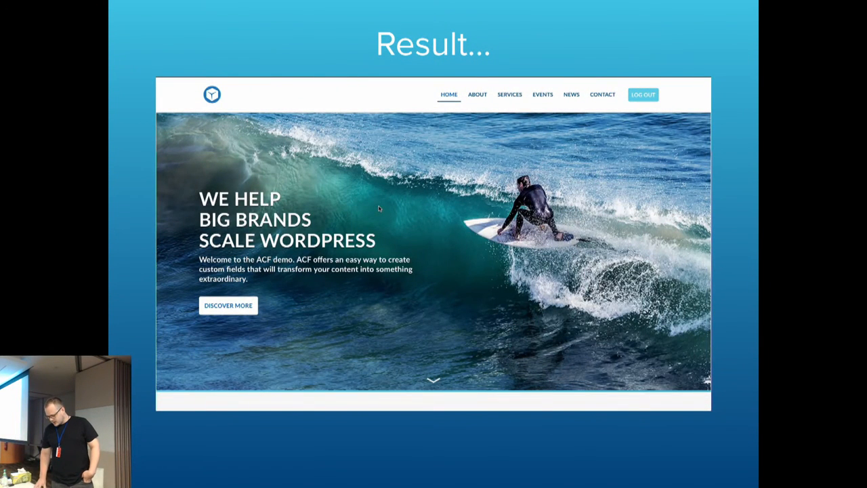
Scroll the resulting homepage down to the What our Clients Say section.
{"action": "scroll", "scroll_direction": "down", "scroll_amount": 3}
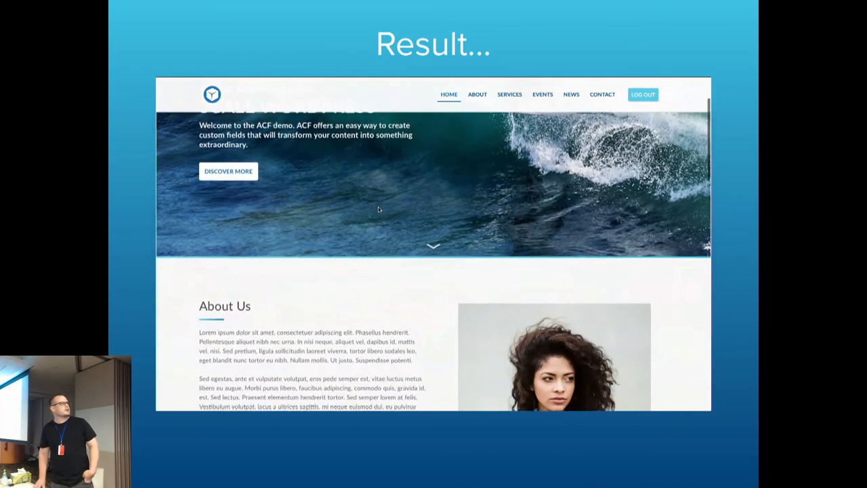
{"action": "scroll", "scroll_direction": "down", "scroll_amount": 3}
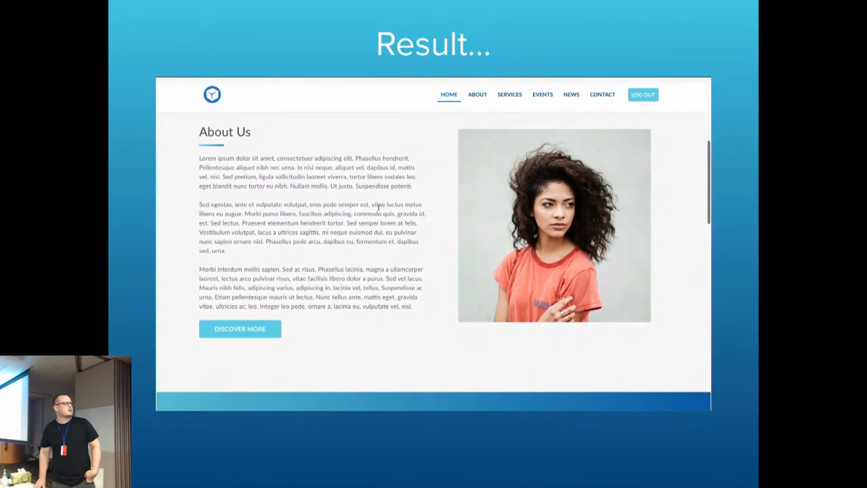
{"action": "scroll", "scroll_direction": "down", "scroll_amount": 3}
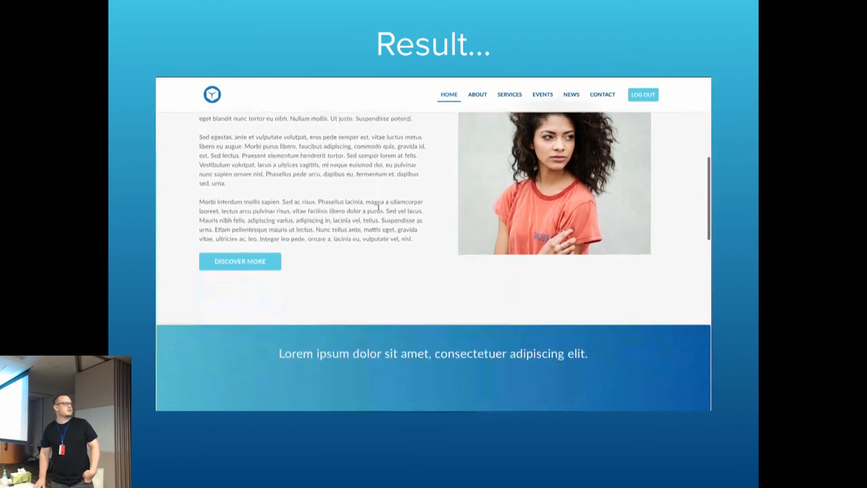
{"action": "scroll", "scroll_direction": "down", "scroll_amount": 3}
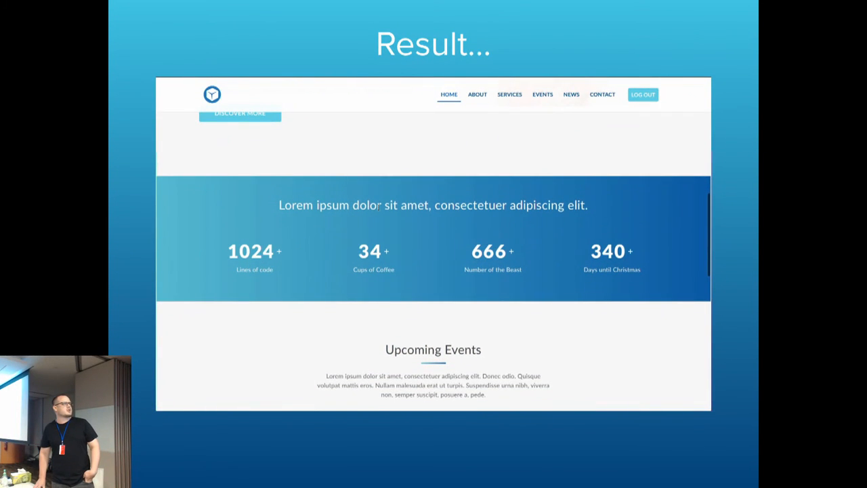
{"action": "scroll", "scroll_direction": "down", "scroll_amount": 3}
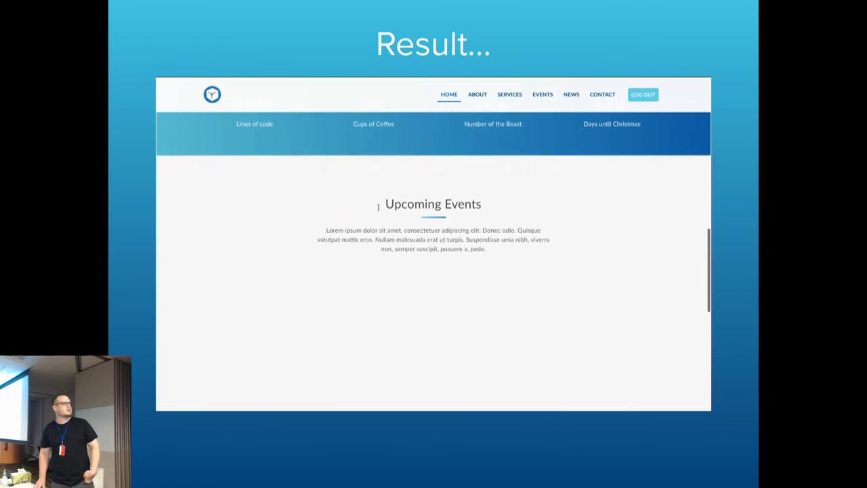
{"action": "scroll", "scroll_direction": "down", "scroll_amount": 3}
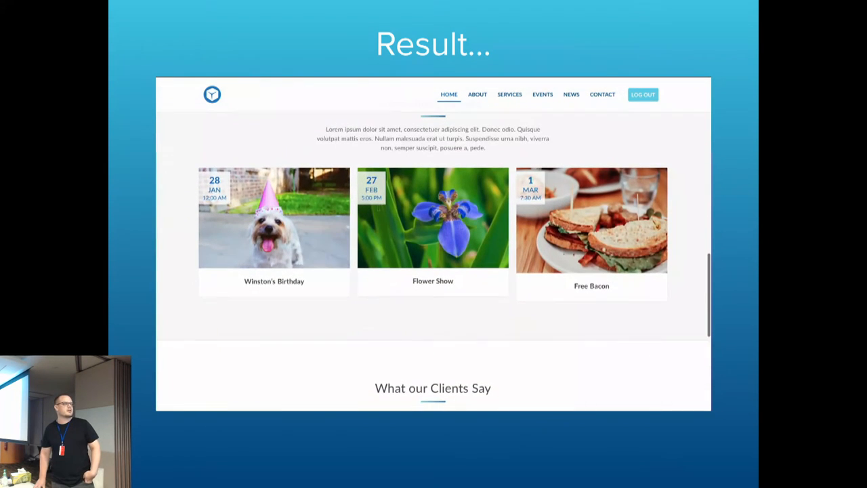
{"action": "mouse_move", "coordinate": [274, 217]}
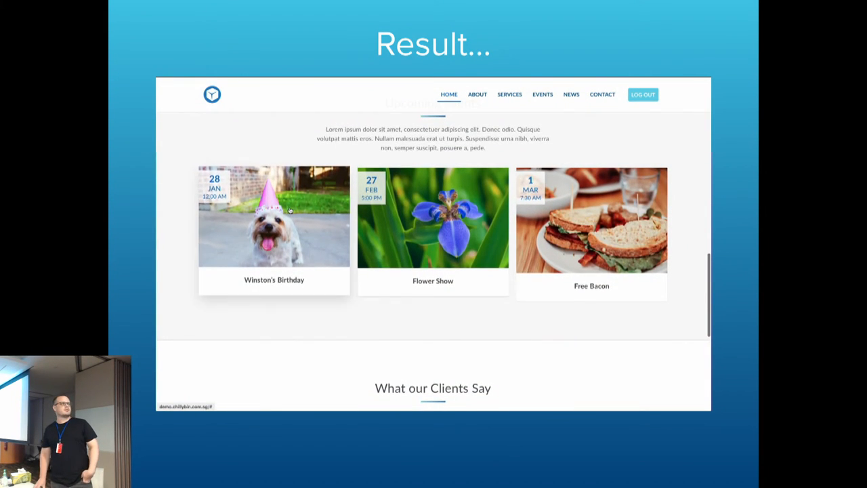
{"action": "scroll", "scroll_direction": "down", "scroll_amount": 3}
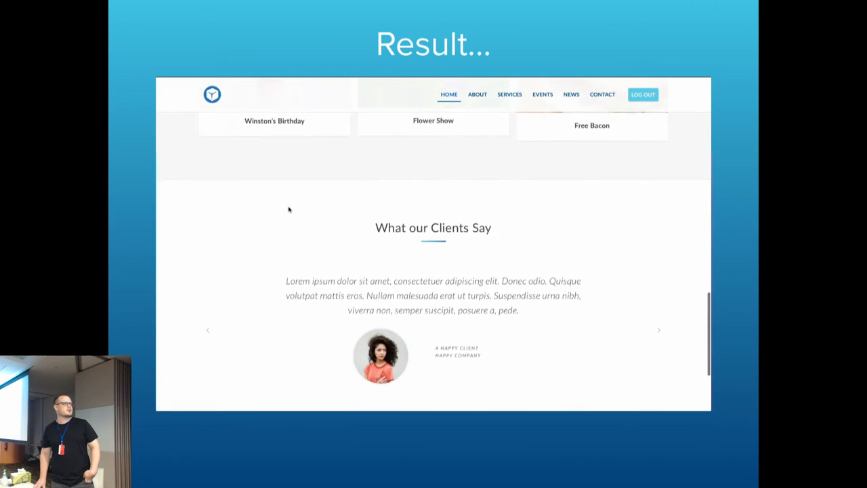
{"action": "scroll", "scroll_direction": "down", "scroll_amount": 3}
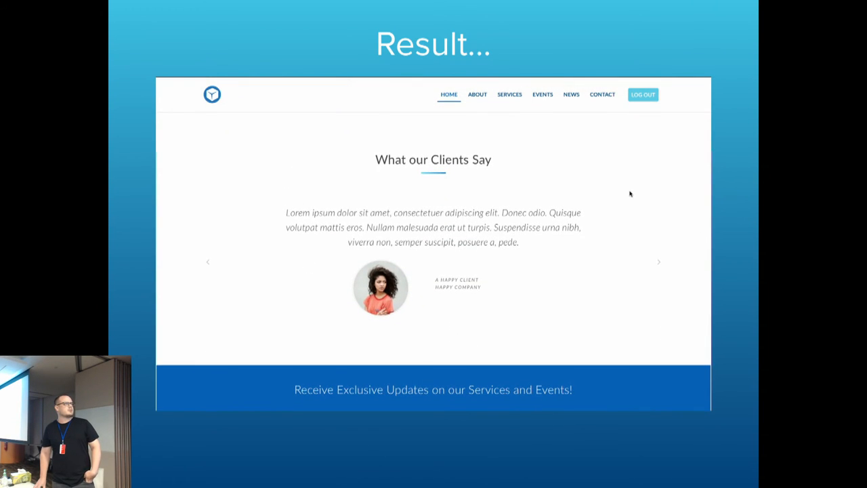
Step the testimonials carousel through three client quotes above the updates banner.
{"action": "left_click", "coordinate": [658, 262]}
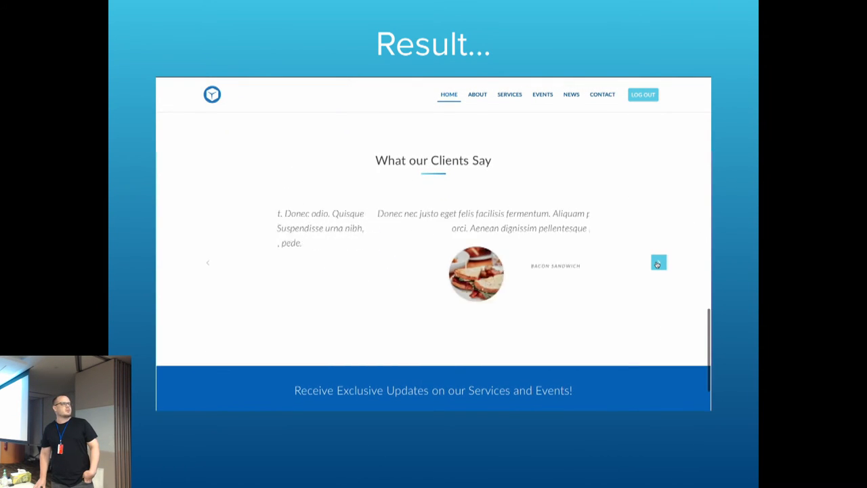
{"action": "left_click", "coordinate": [658, 263]}
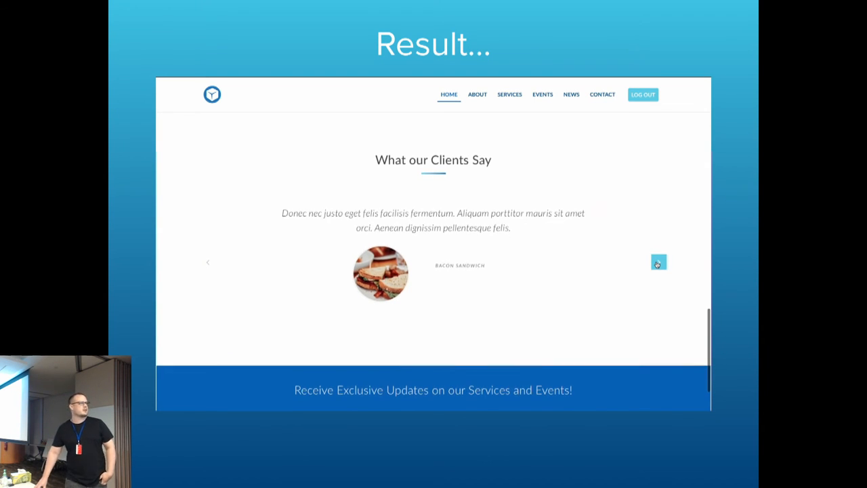
{"action": "left_click", "coordinate": [659, 262]}
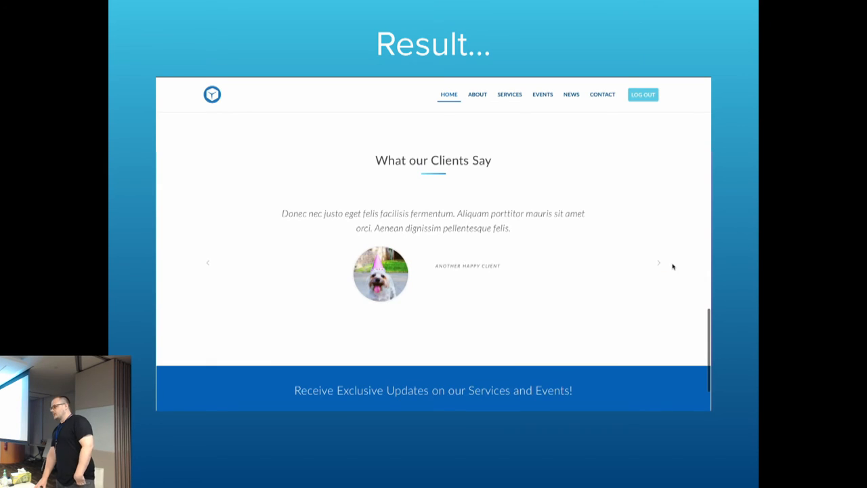
{"action": "scroll", "scroll_direction": "down", "scroll_amount": 3}
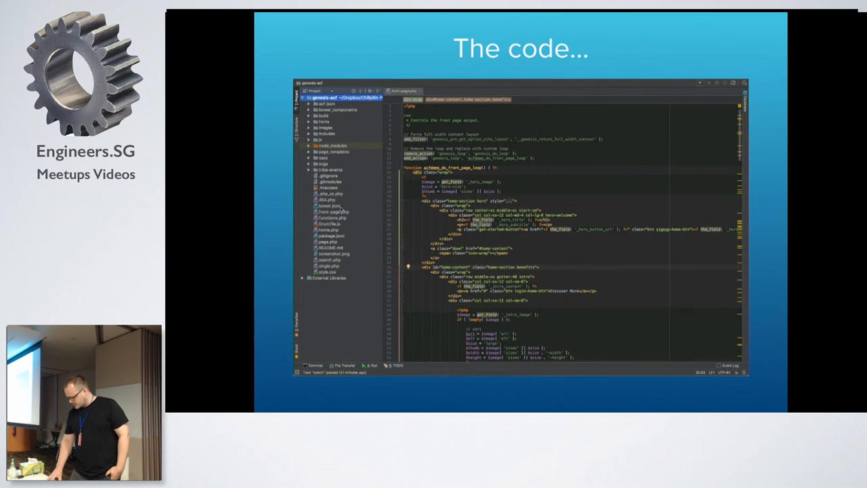
Show the enlarged PhpStorm window with front-page.php open.
{"action": "left_click", "coordinate": [322, 103]}
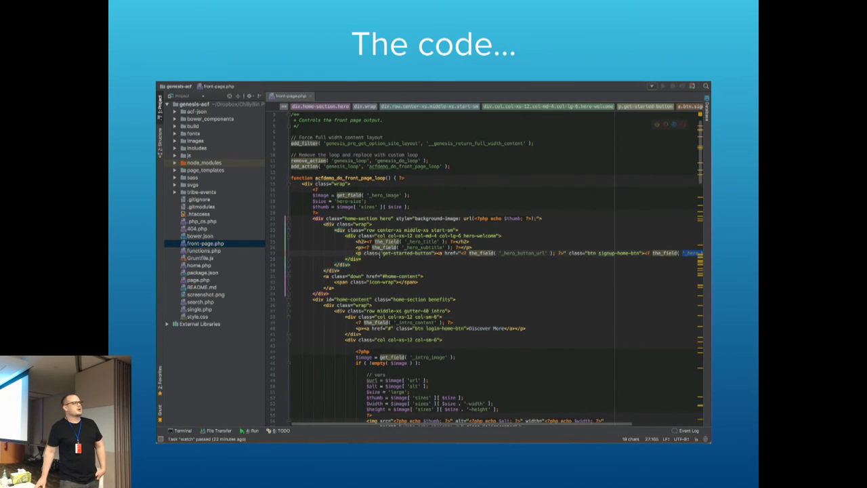
Scroll front-page.php through the hero, intro image block and benefits code.
{"action": "scroll", "scroll_direction": "down", "scroll_amount": 3}
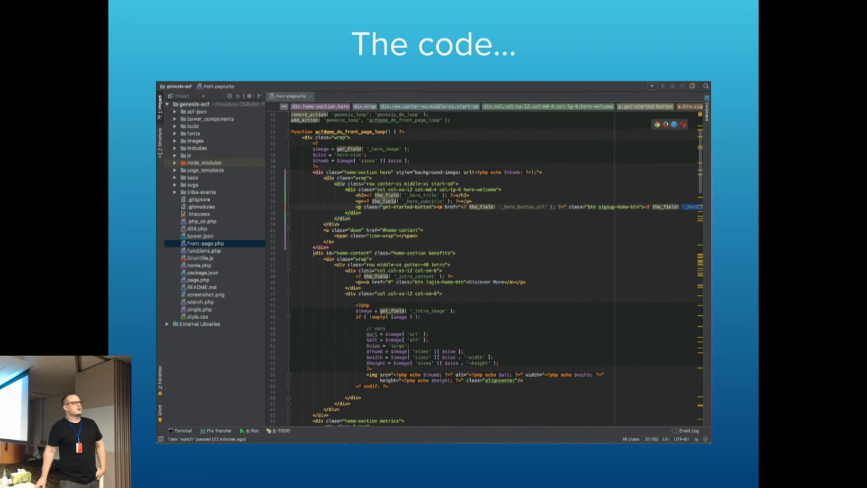
{"action": "scroll", "scroll_direction": "up", "scroll_amount": 3}
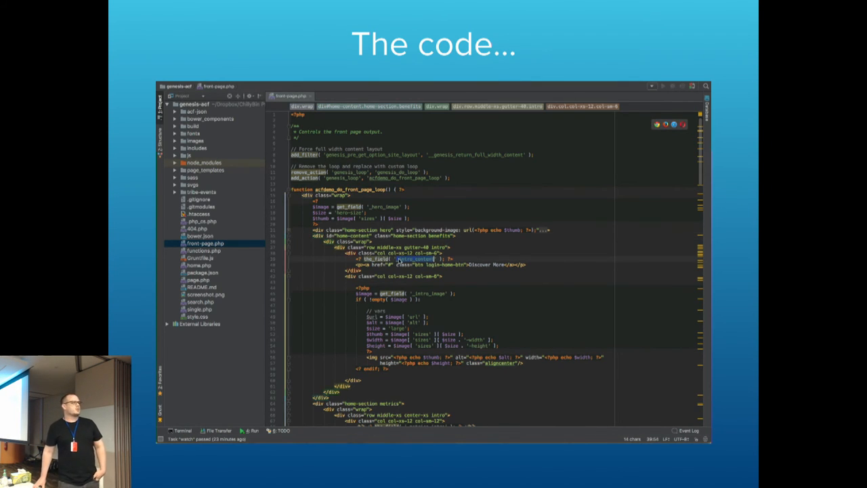
{"action": "scroll", "scroll_direction": "down", "scroll_amount": 3}
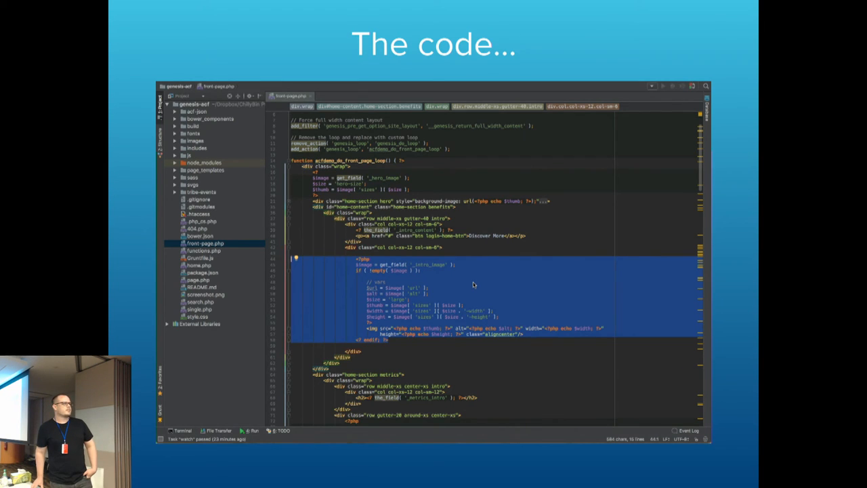
{"action": "mouse_move", "coordinate": [423, 303]}
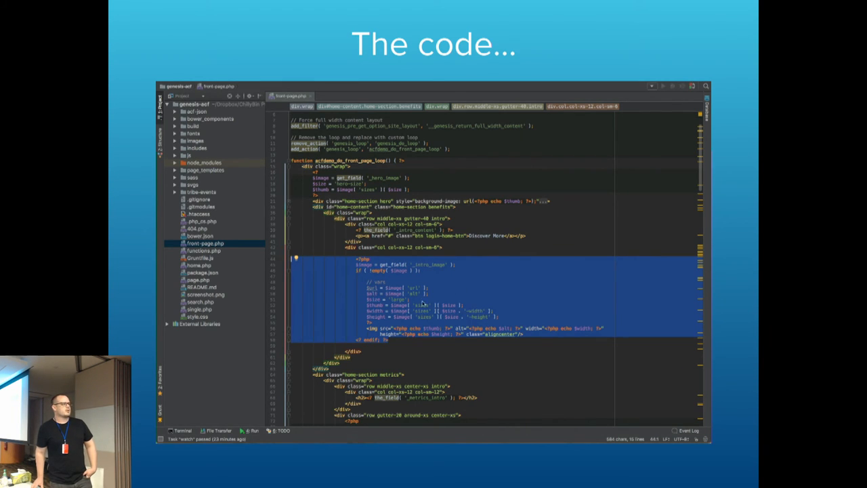
{"action": "scroll", "scroll_direction": "down", "scroll_amount": 3}
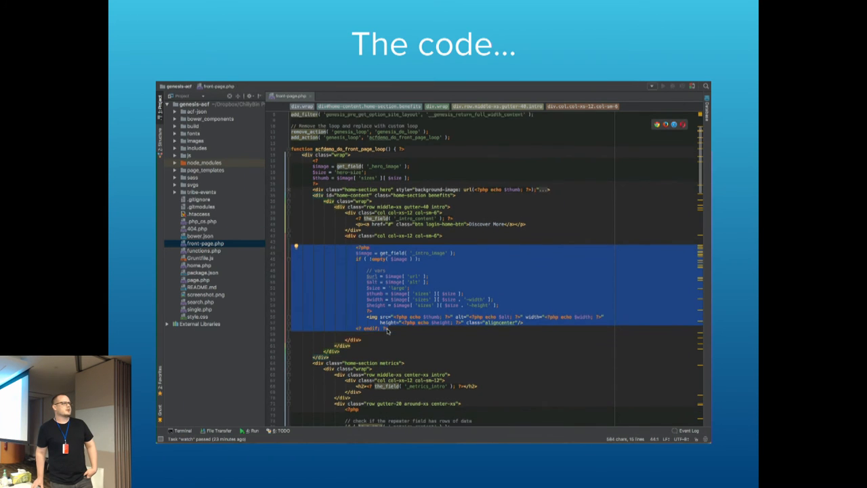
{"action": "scroll", "scroll_direction": "down", "scroll_amount": 3}
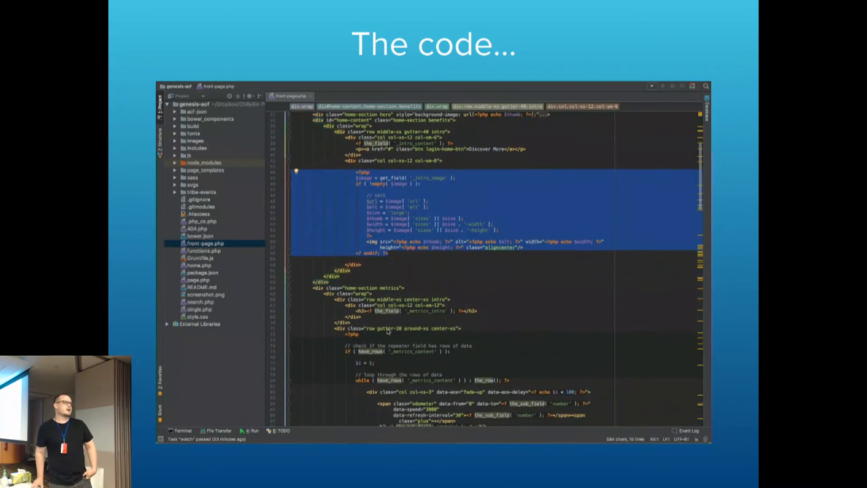
{"action": "scroll", "scroll_direction": "down", "scroll_amount": 3}
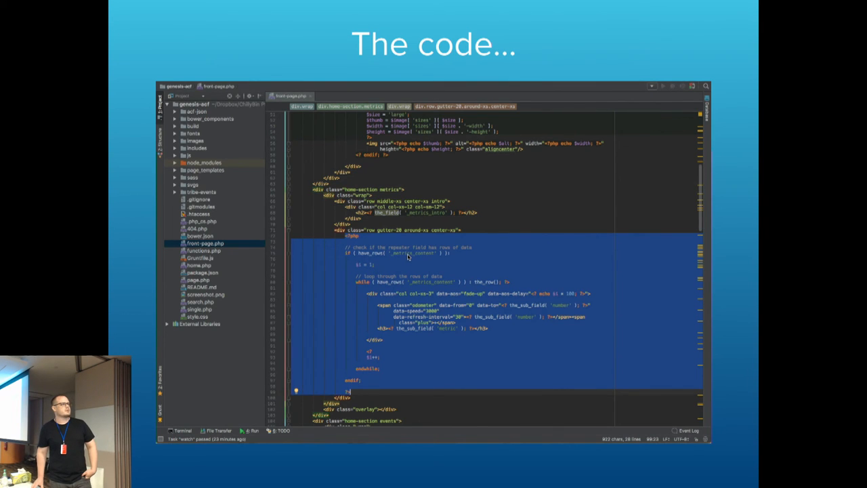
Show the metrics section's have_rows repeater loop through endwhile and endif.
{"action": "left_click", "coordinate": [406, 255]}
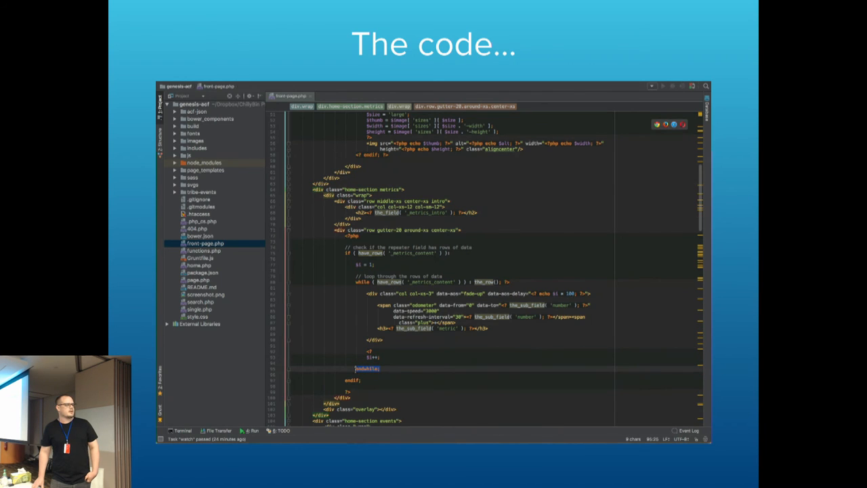
Scroll through the events WP_Query loop down to wp_reset_postdata and the testimonials start.
{"action": "scroll", "scroll_direction": "down", "scroll_amount": 3}
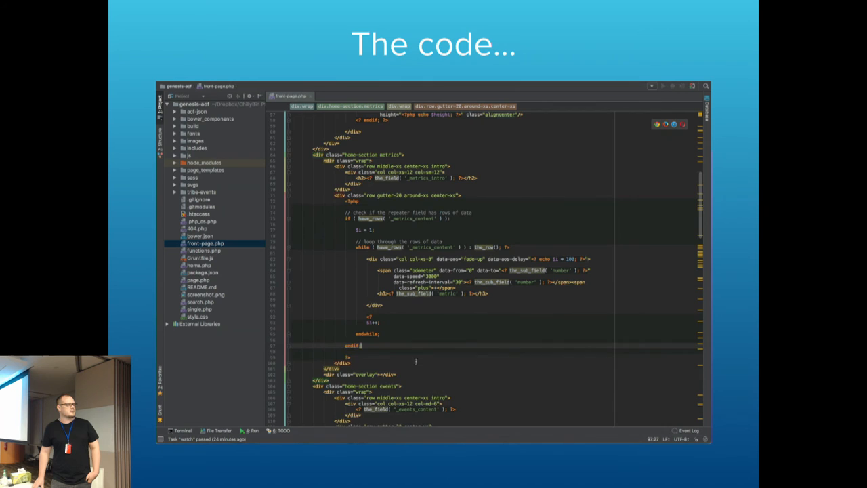
{"action": "scroll", "scroll_direction": "down", "scroll_amount": 3}
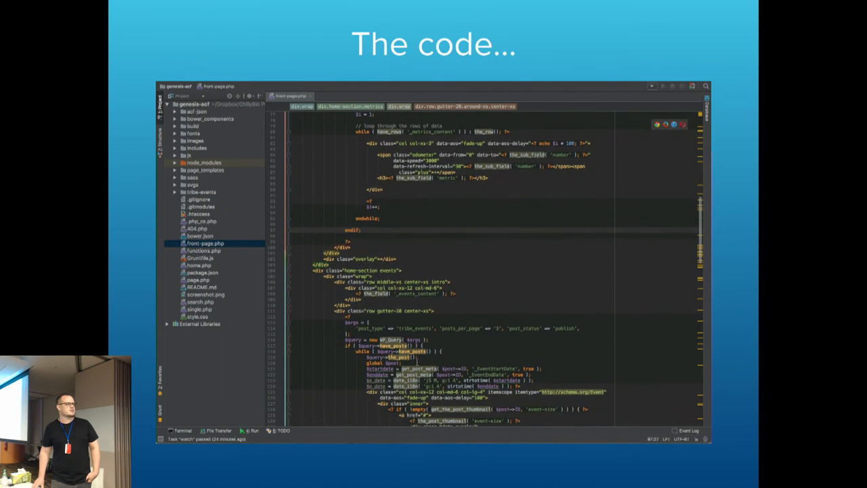
{"action": "scroll", "scroll_direction": "down", "scroll_amount": 3}
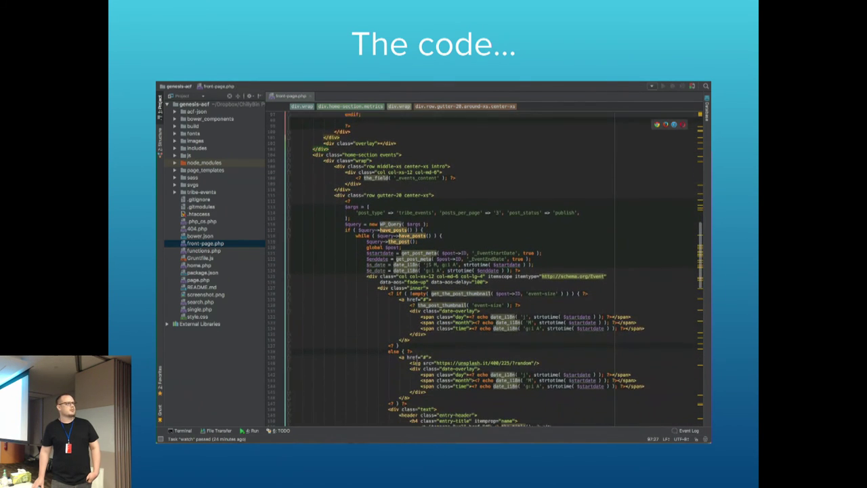
{"action": "scroll", "scroll_direction": "up", "scroll_amount": 3}
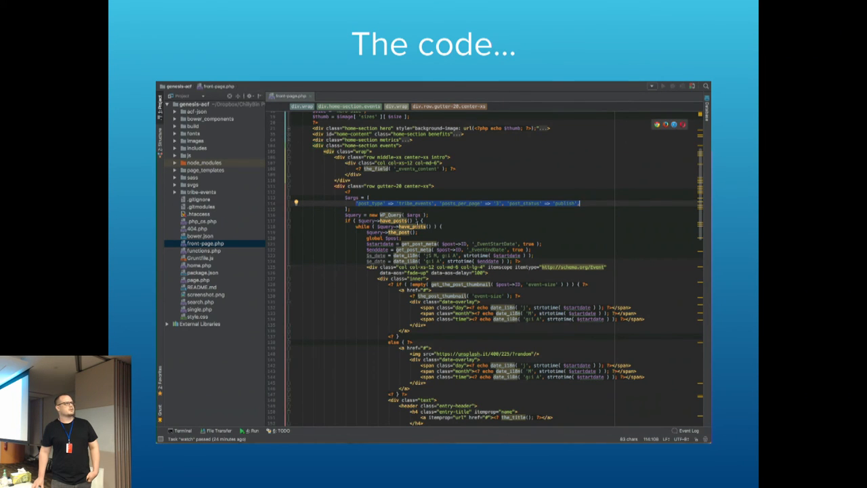
{"action": "scroll", "scroll_direction": "down", "scroll_amount": 3}
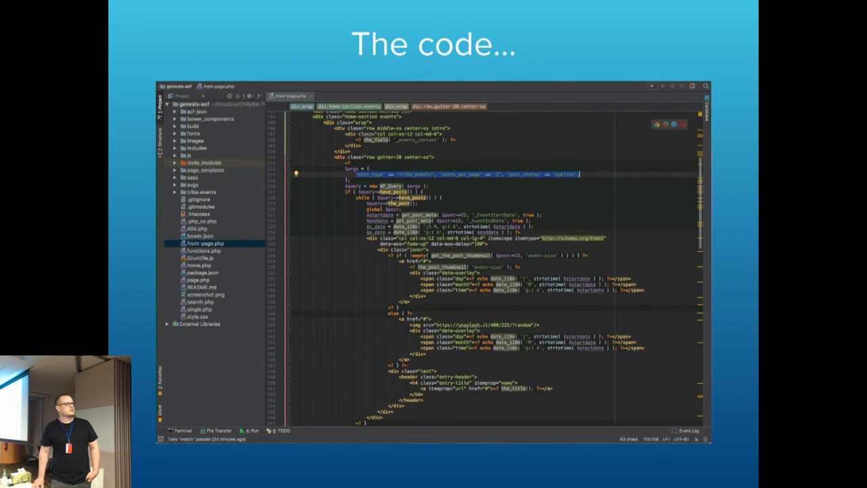
{"action": "scroll", "scroll_direction": "up", "scroll_amount": 3}
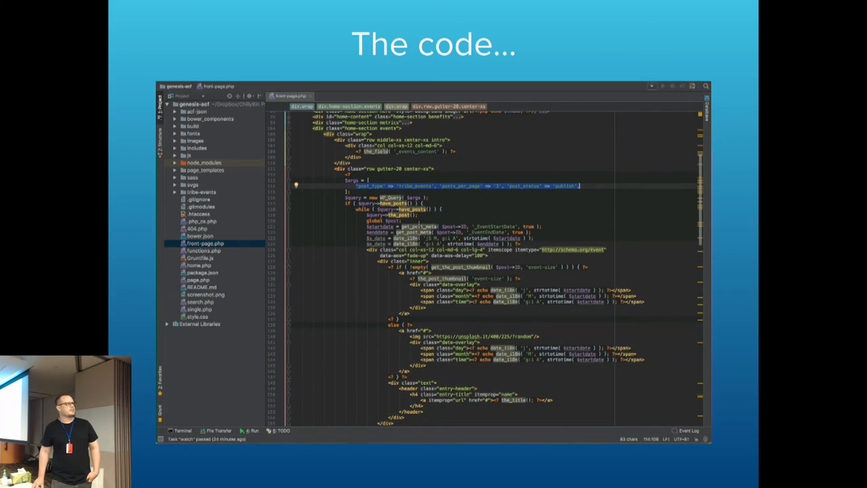
{"action": "scroll", "scroll_direction": "down", "scroll_amount": 3}
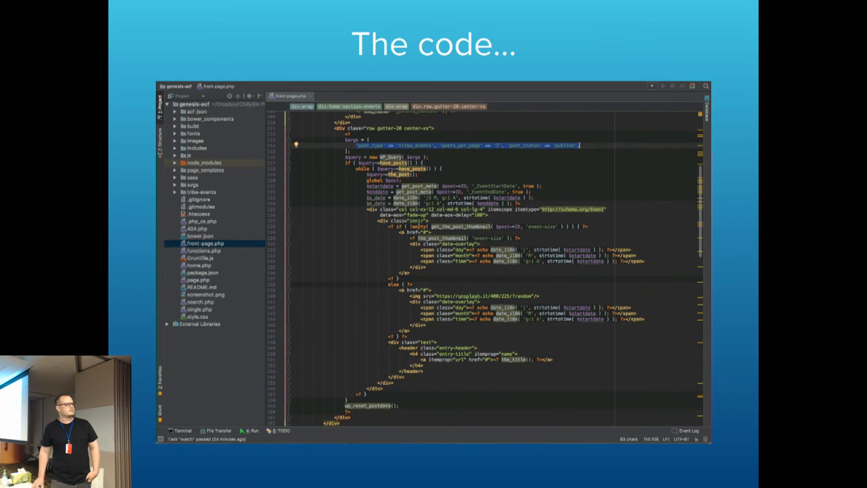
{"action": "scroll", "scroll_direction": "down", "scroll_amount": 3}
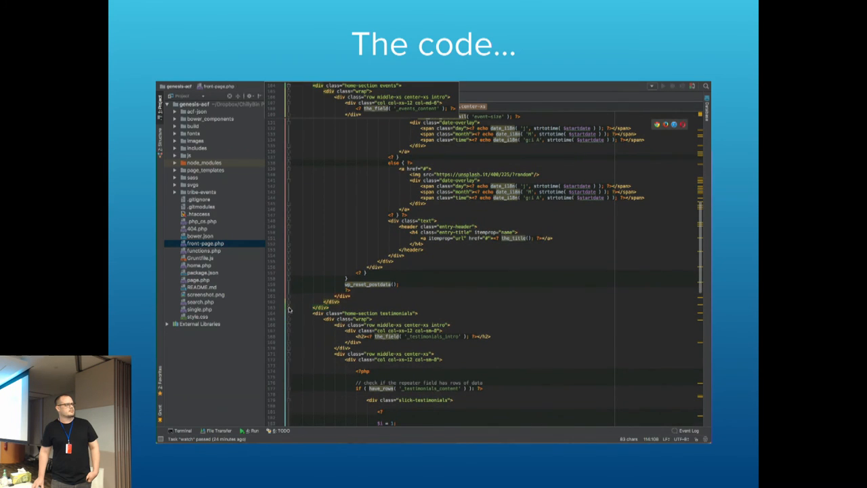
Scroll to the testimonials repeater loop and its image sub_field block.
{"action": "scroll", "scroll_direction": "up", "scroll_amount": 3}
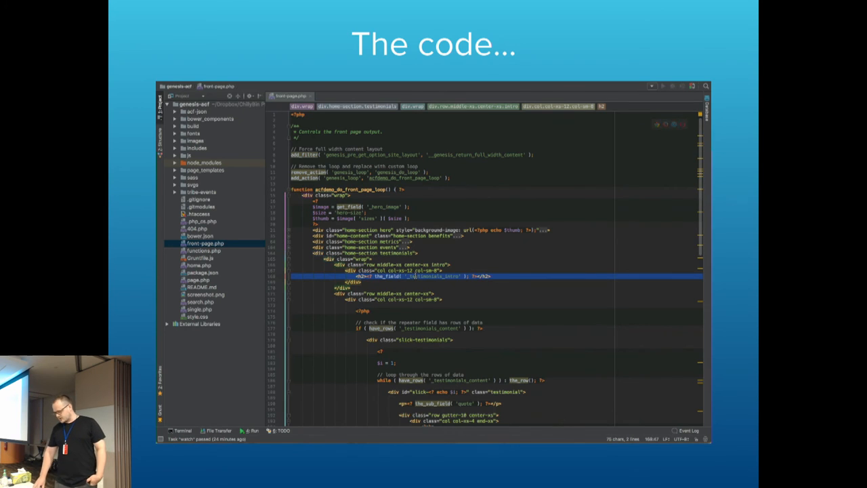
{"action": "scroll", "scroll_direction": "down", "scroll_amount": 3}
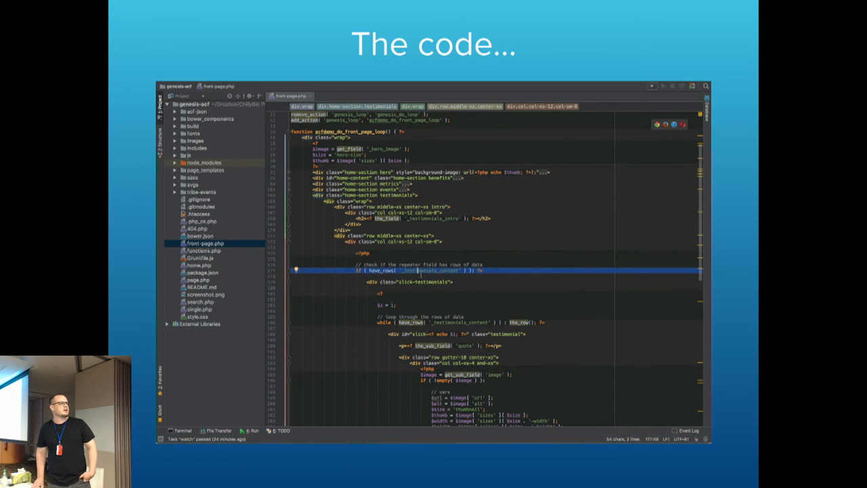
{"action": "scroll", "scroll_direction": "down", "scroll_amount": 3}
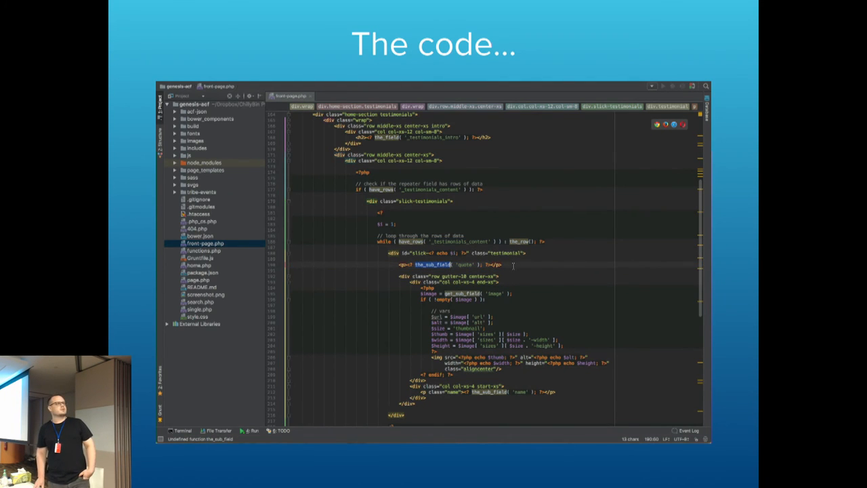
{"action": "scroll", "scroll_direction": "up", "scroll_amount": 3}
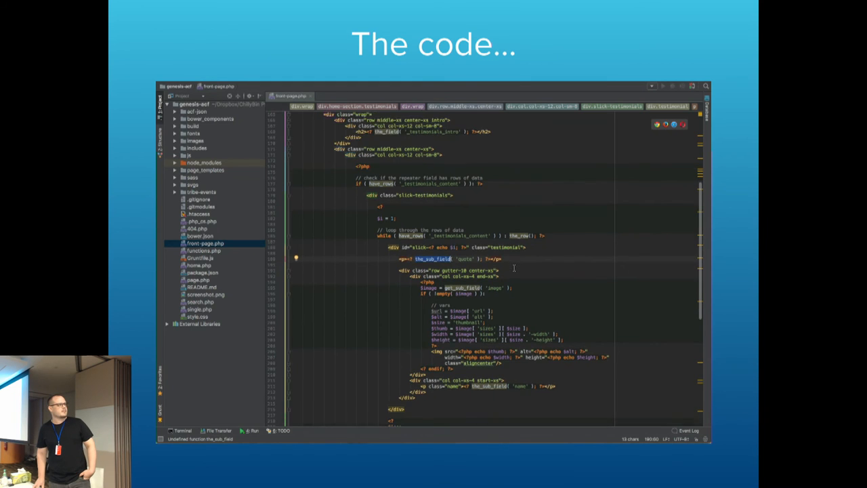
{"action": "scroll", "scroll_direction": "down", "scroll_amount": 3}
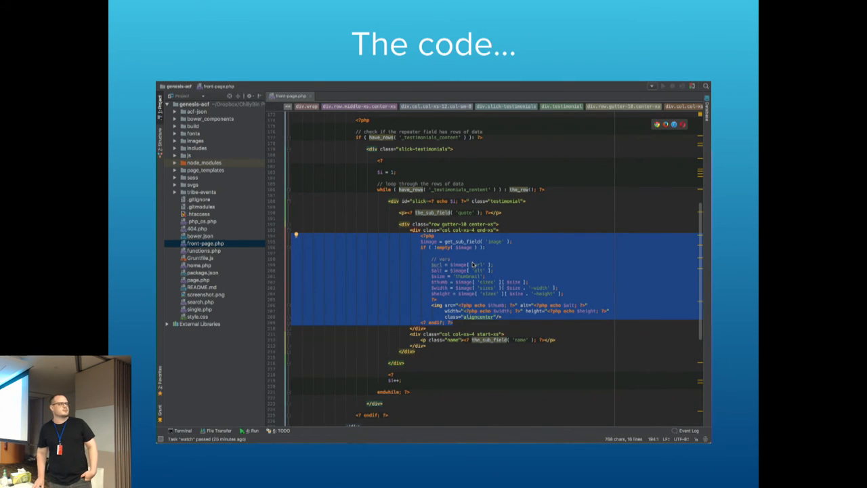
{"action": "scroll", "scroll_direction": "down", "scroll_amount": 3}
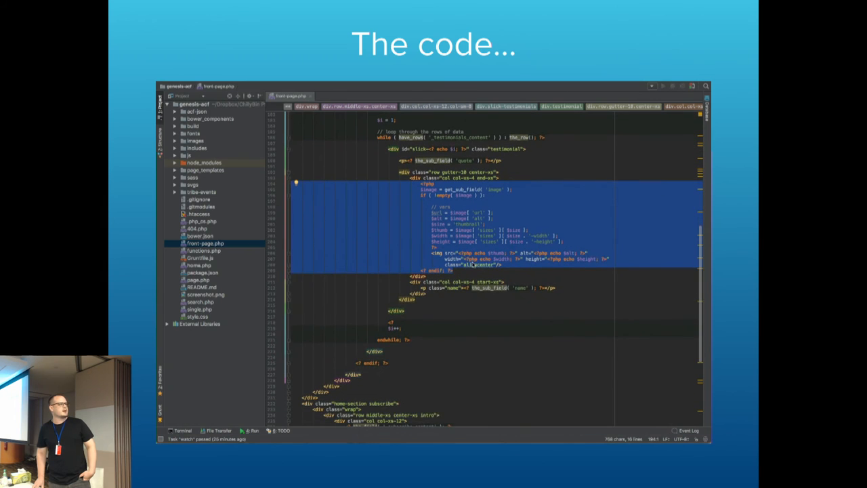